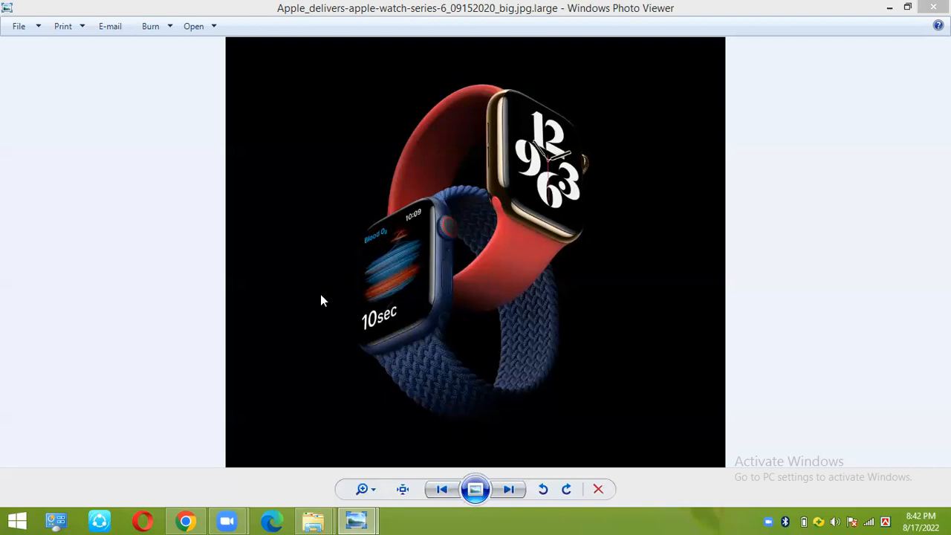
mouse_move(181, 517)
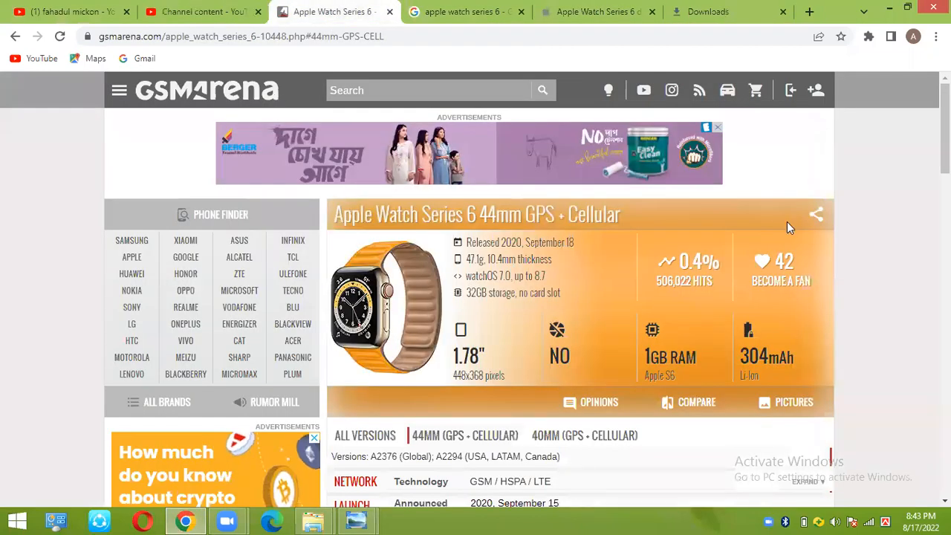
Scroll down the Apple Watch Series 6 spec page through the Body, Display, Platform, Memory and Comms sections.
scroll("down", 3)
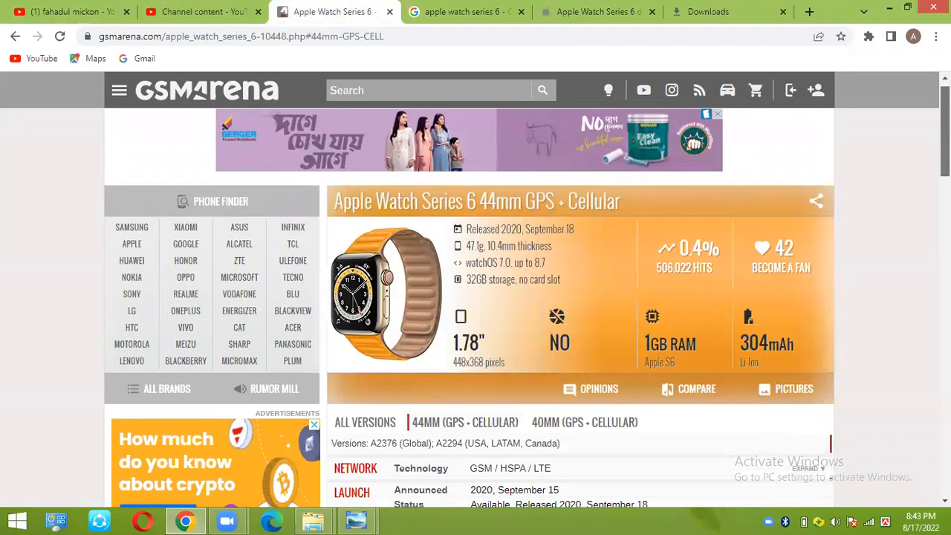
scroll("down", 3)
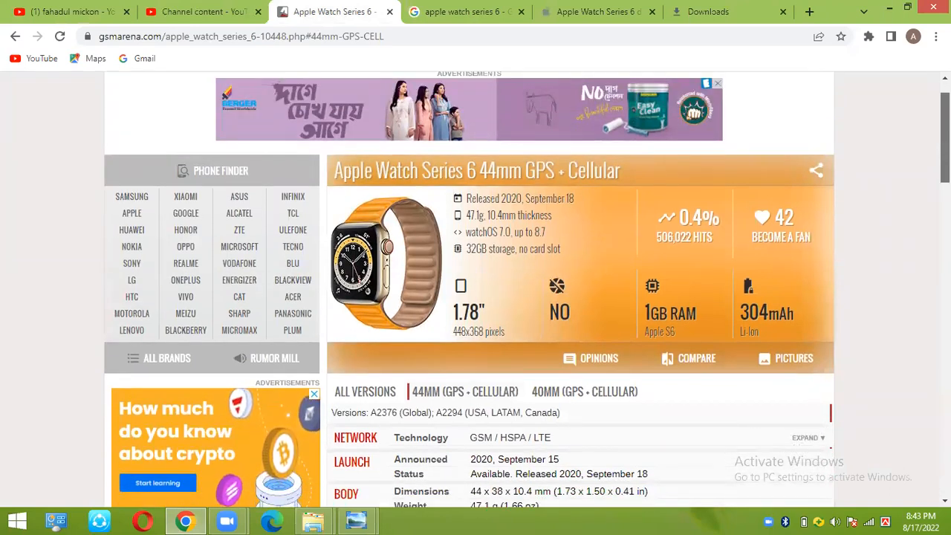
scroll("down", 3)
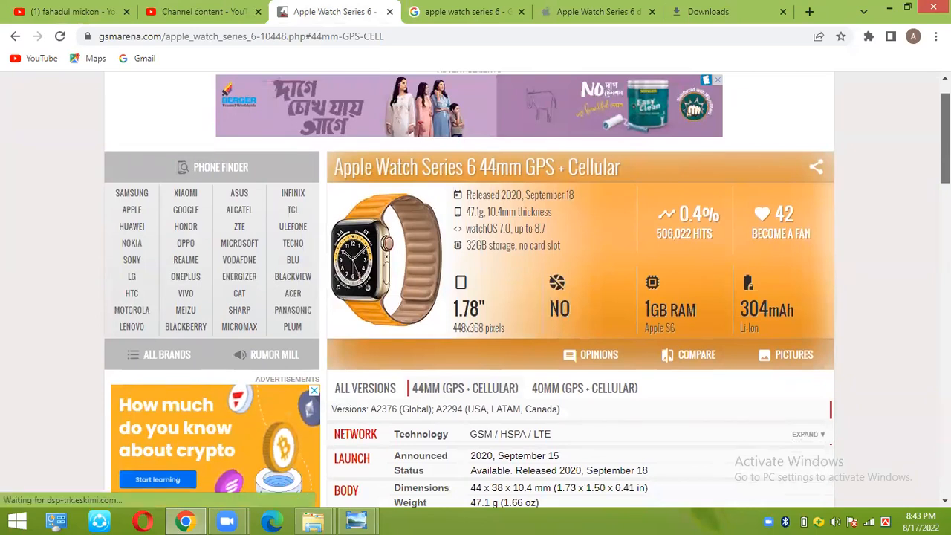
scroll("down", 3)
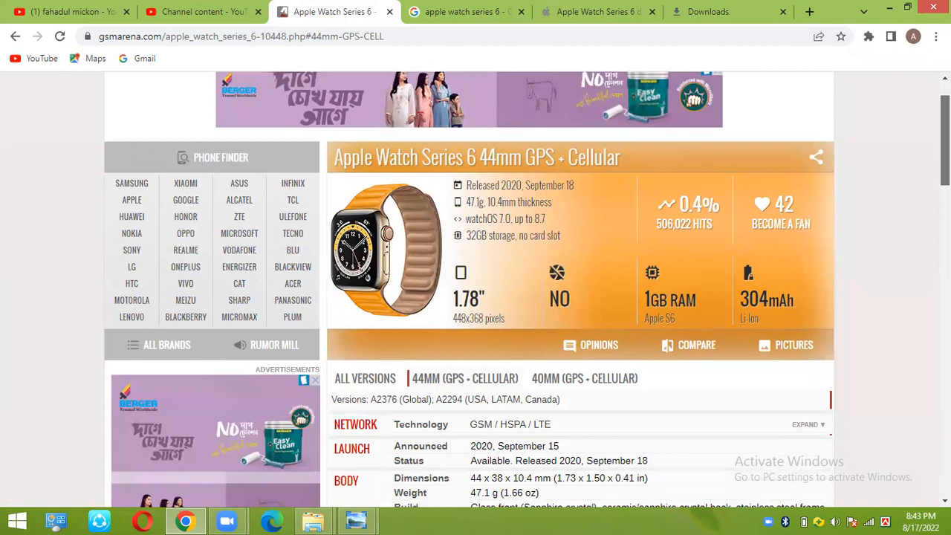
scroll("down", 3)
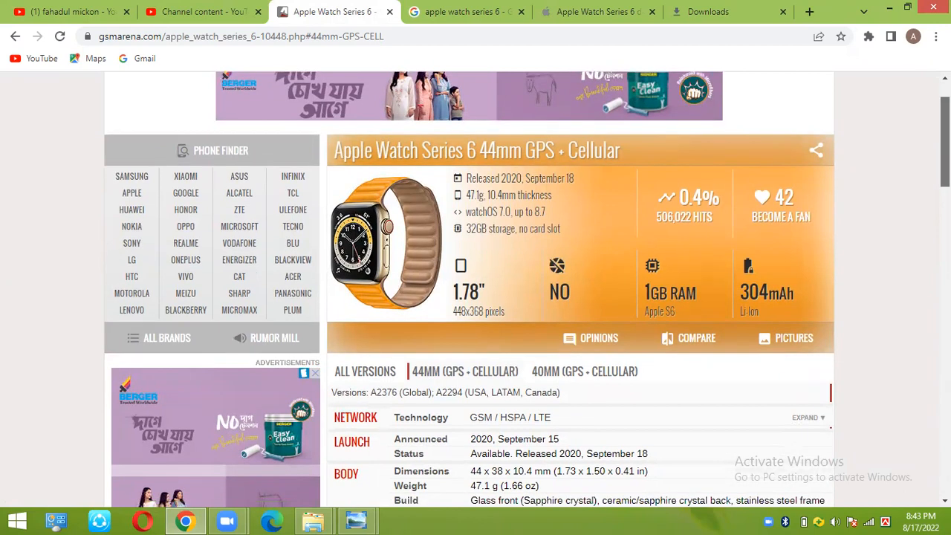
scroll("down", 3)
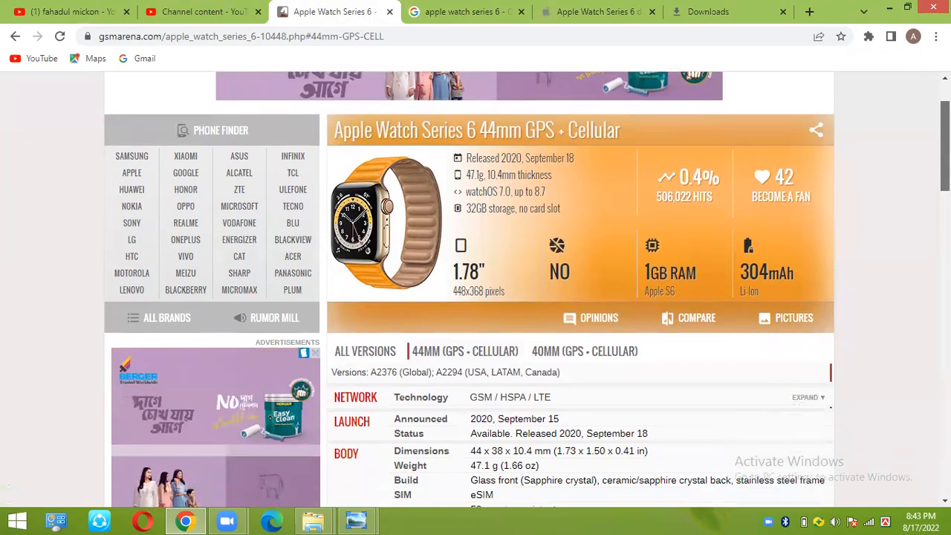
scroll("down", 3)
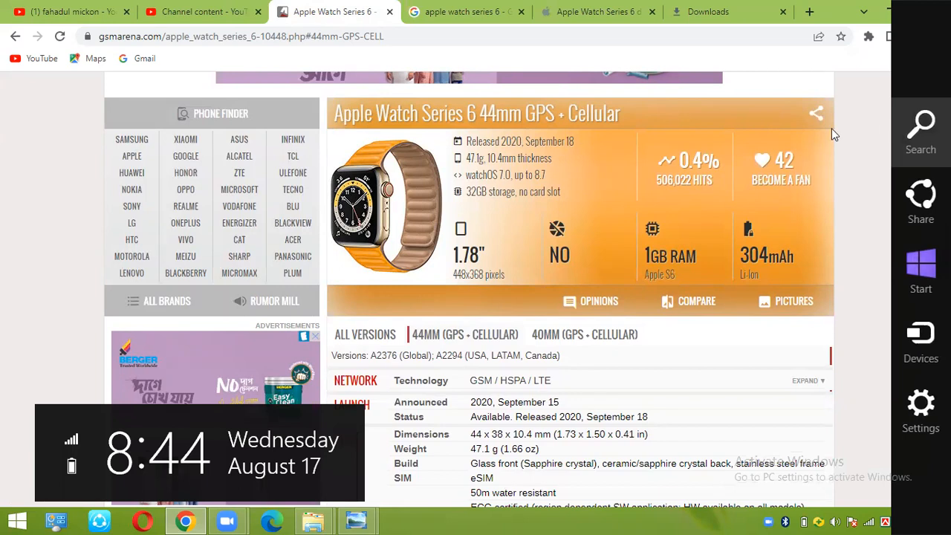
scroll("down", 3)
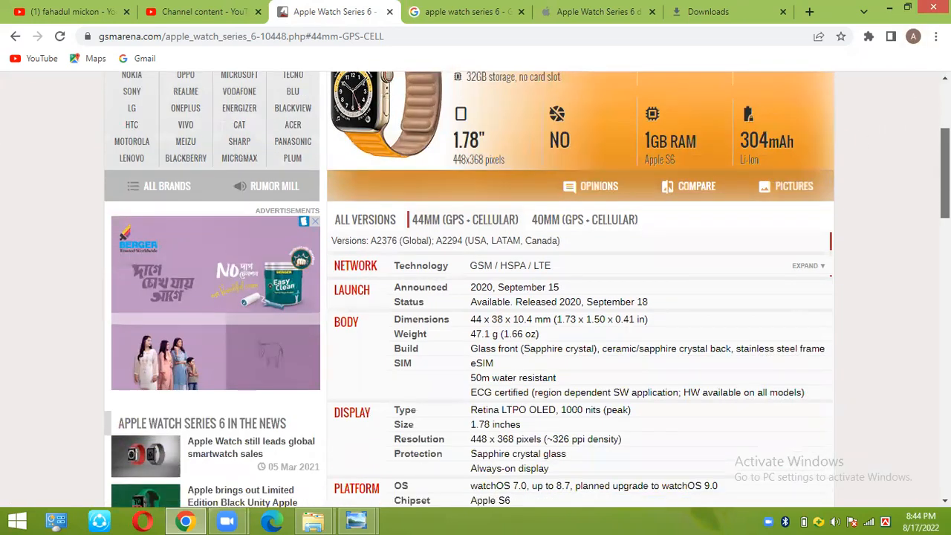
scroll("down", 3)
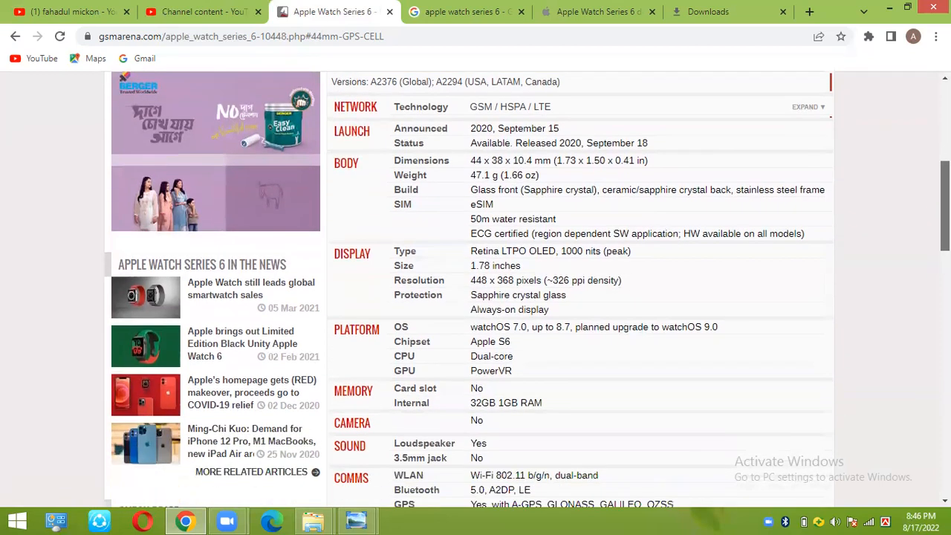
scroll("down", 3)
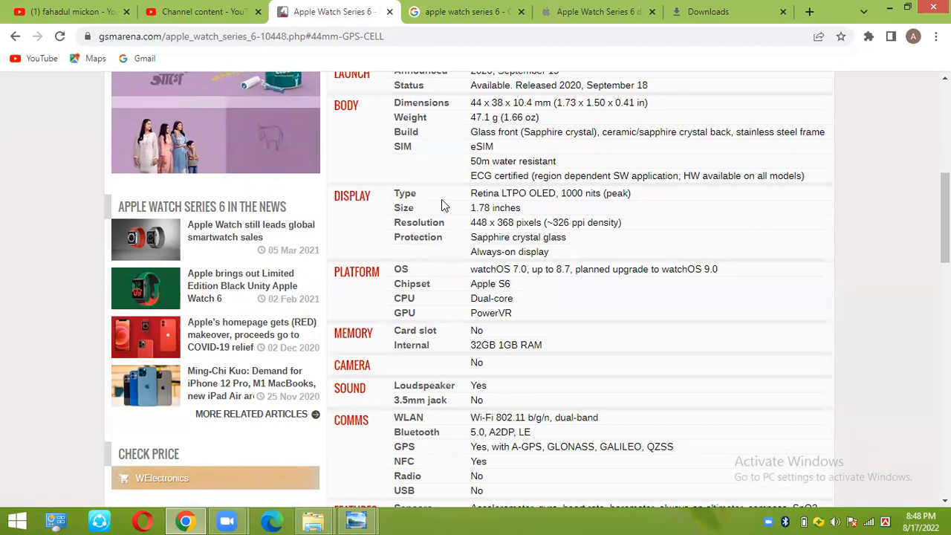
mouse_move(449, 161)
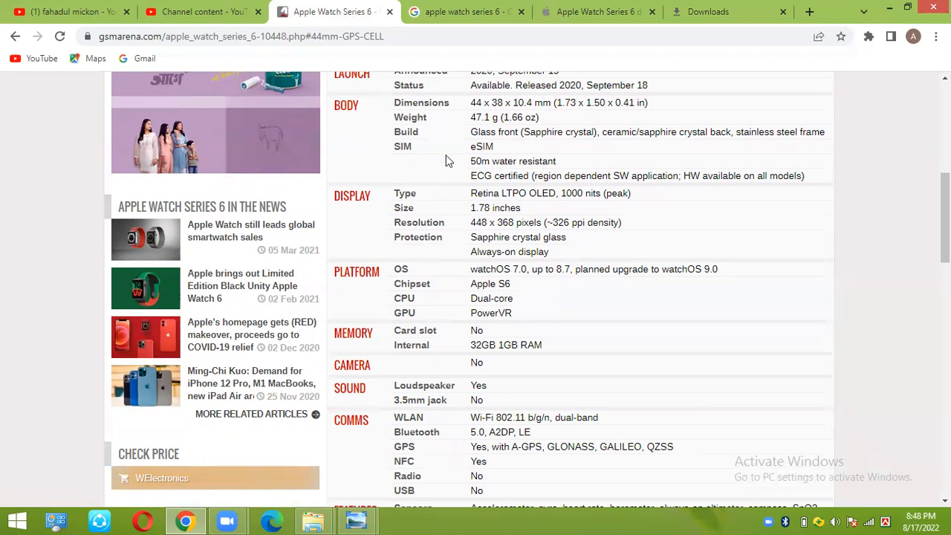
Scroll down to the Features, Battery and Misc sections with sensors, charging and colors.
scroll("down", 3)
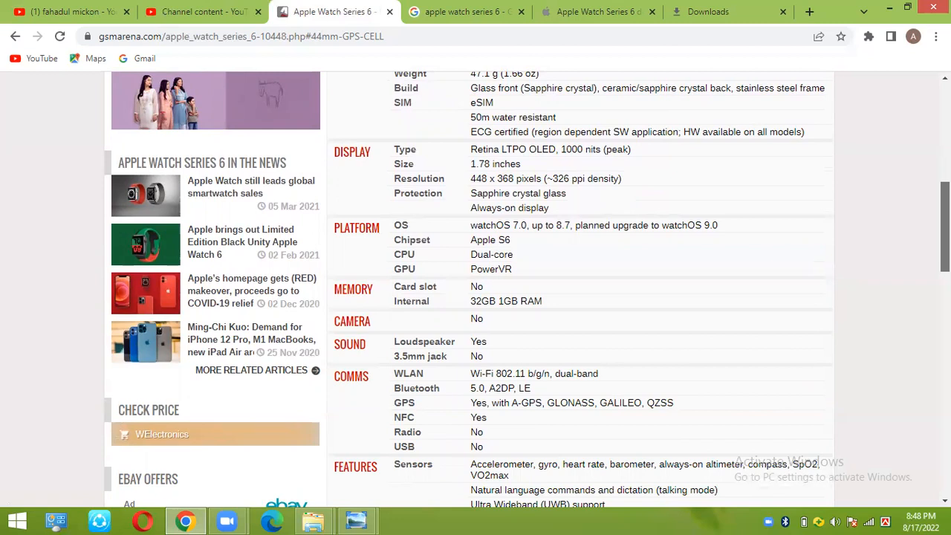
scroll("down", 3)
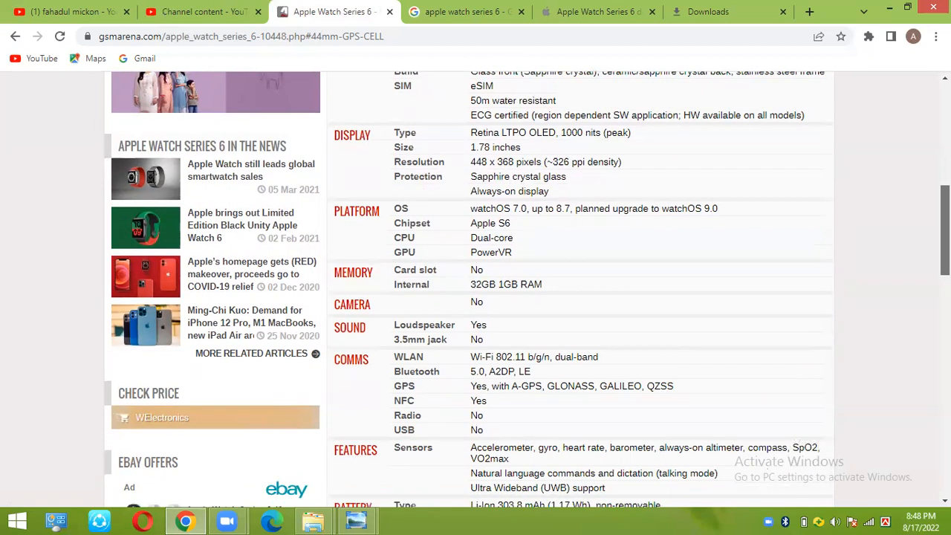
scroll("down", 3)
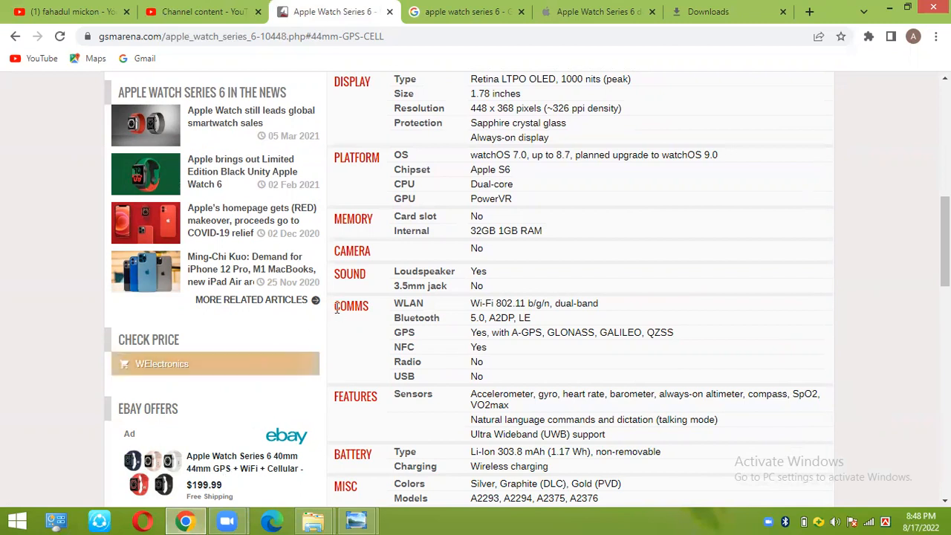
mouse_move(572, 305)
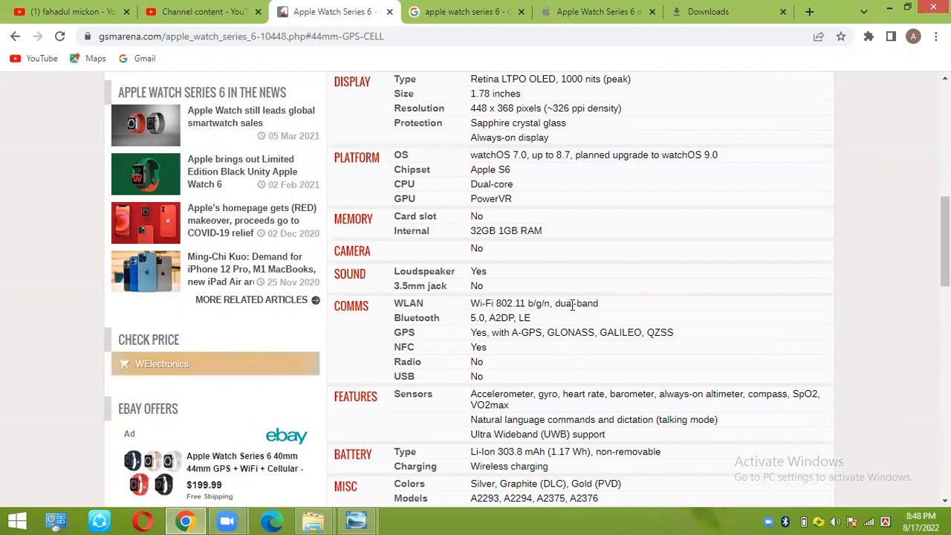
mouse_move(538, 316)
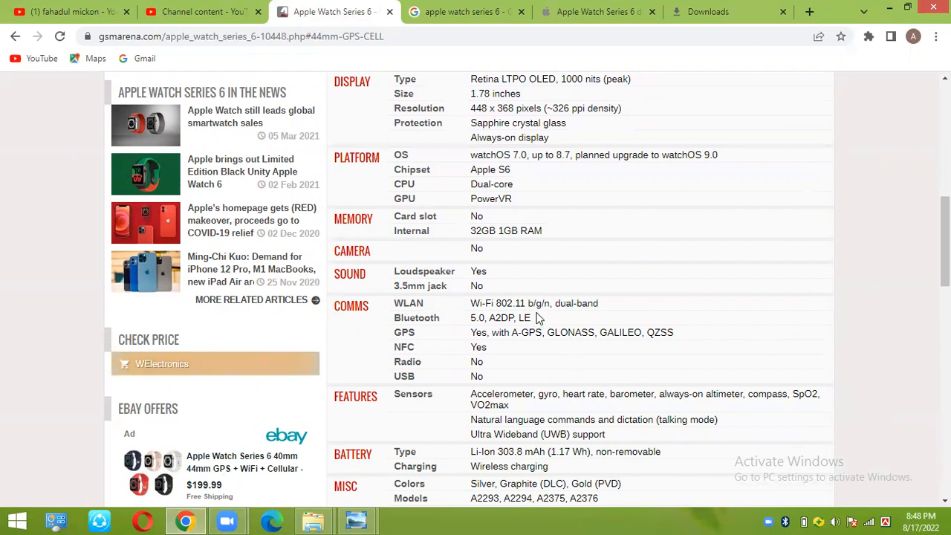
mouse_move(544, 330)
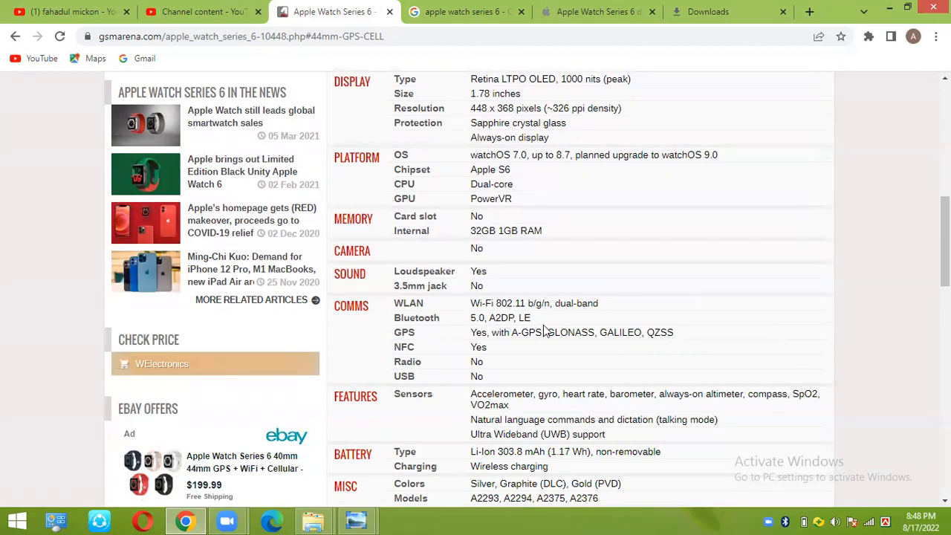
mouse_move(538, 333)
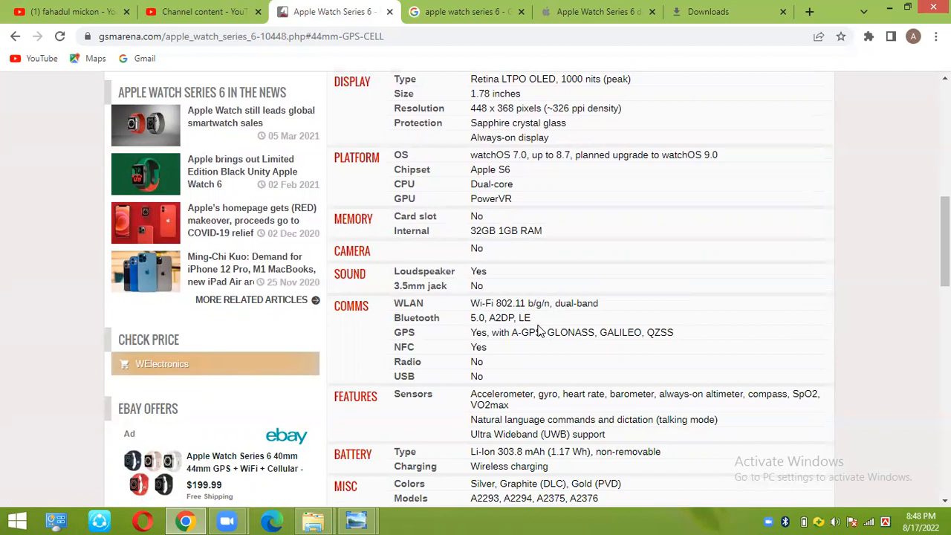
mouse_move(543, 333)
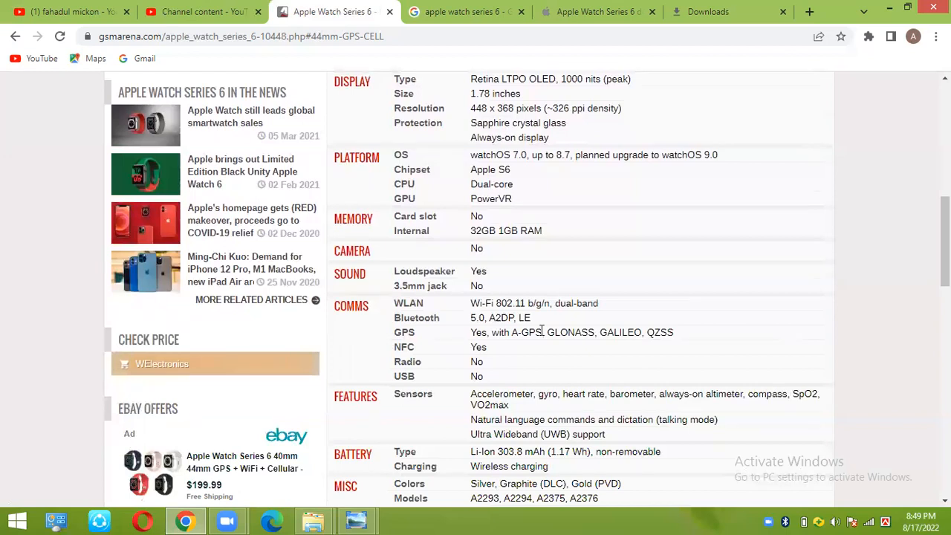
mouse_move(523, 405)
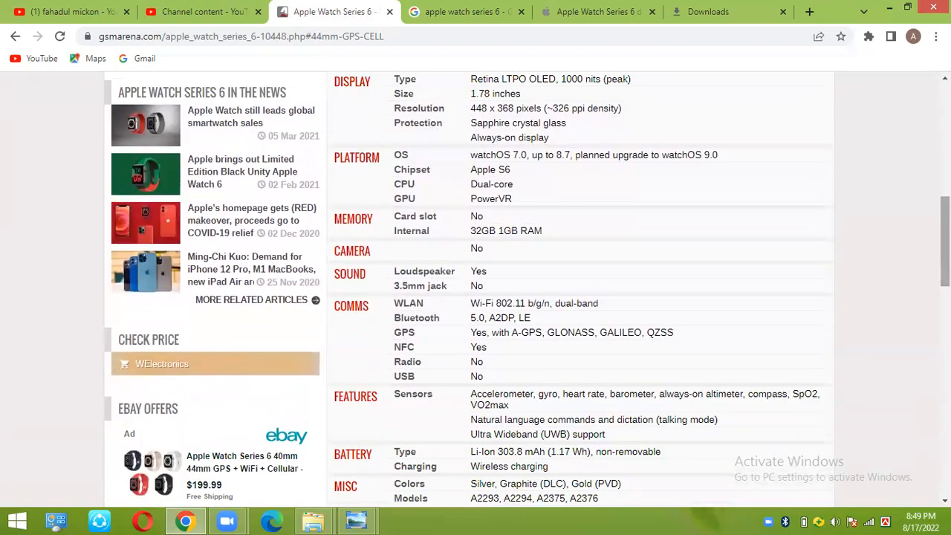
Scroll to the end of the spec sheet showing the ~760 EUR price and disclaimer.
scroll("down", 3)
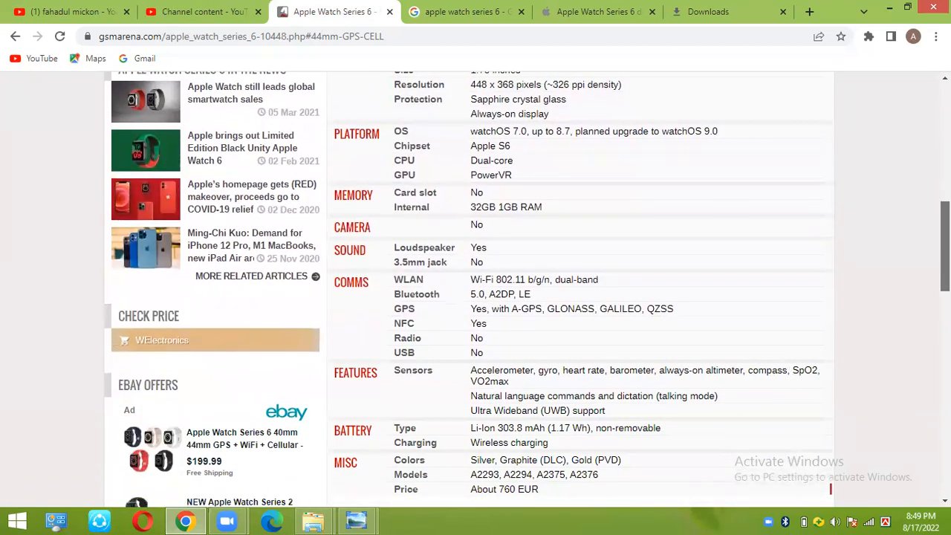
scroll("down", 3)
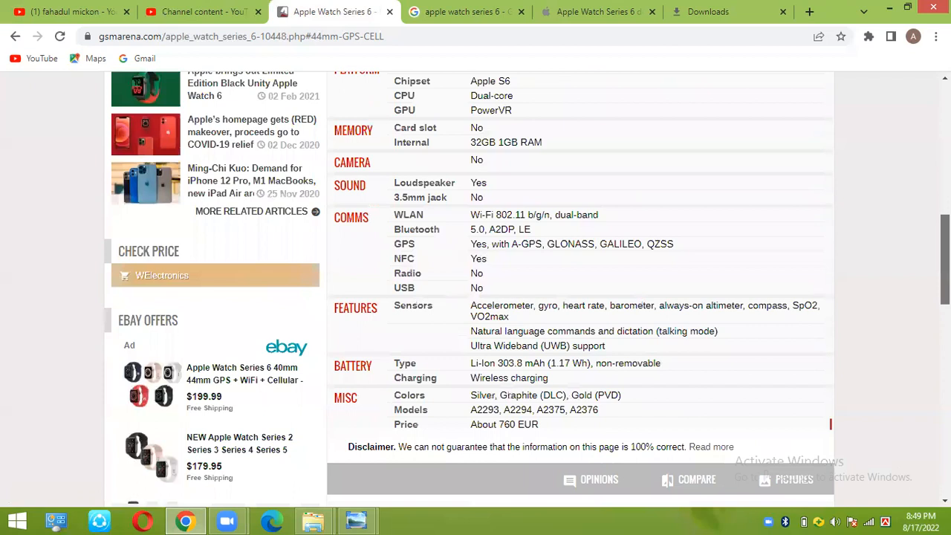
scroll("down", 3)
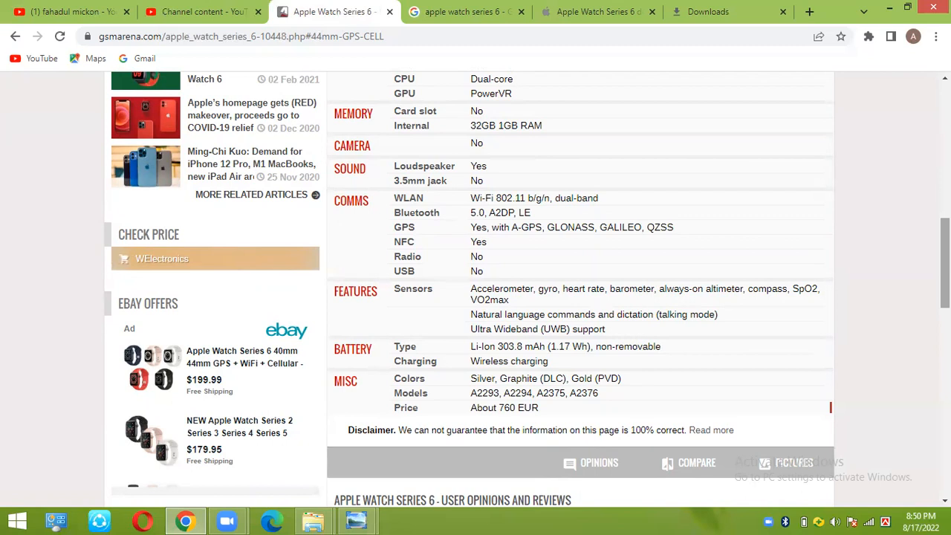
Scroll down to the User Opinions and Reviews, then back toward the page header.
scroll("down", 3)
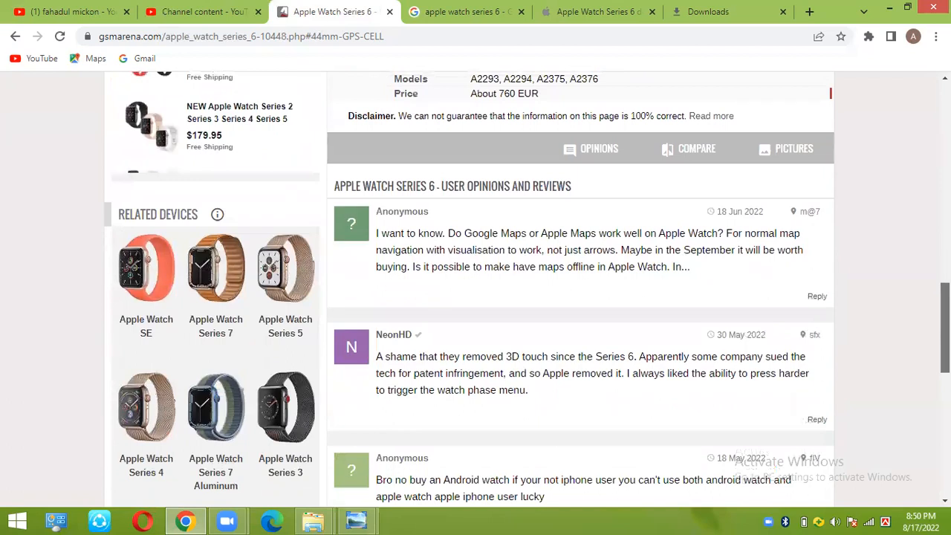
scroll("down", 3)
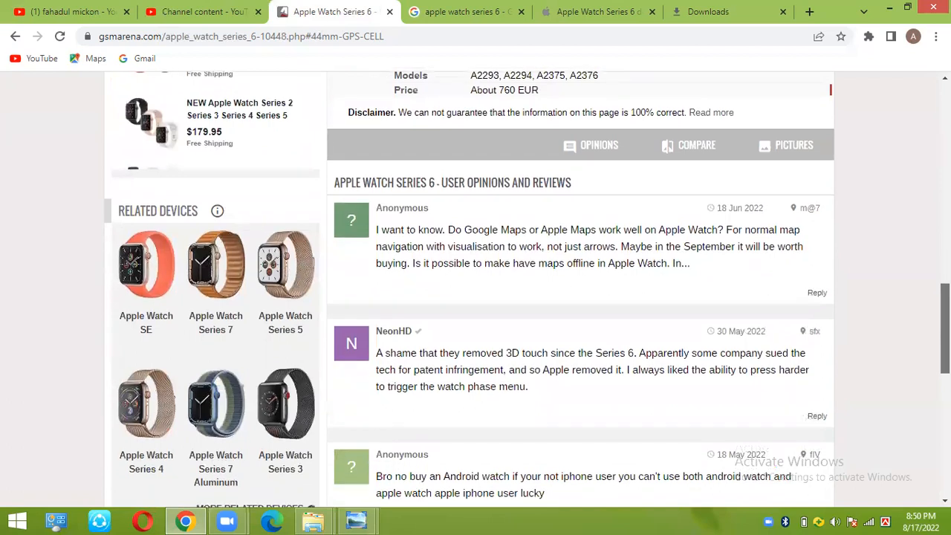
mouse_move(529, 246)
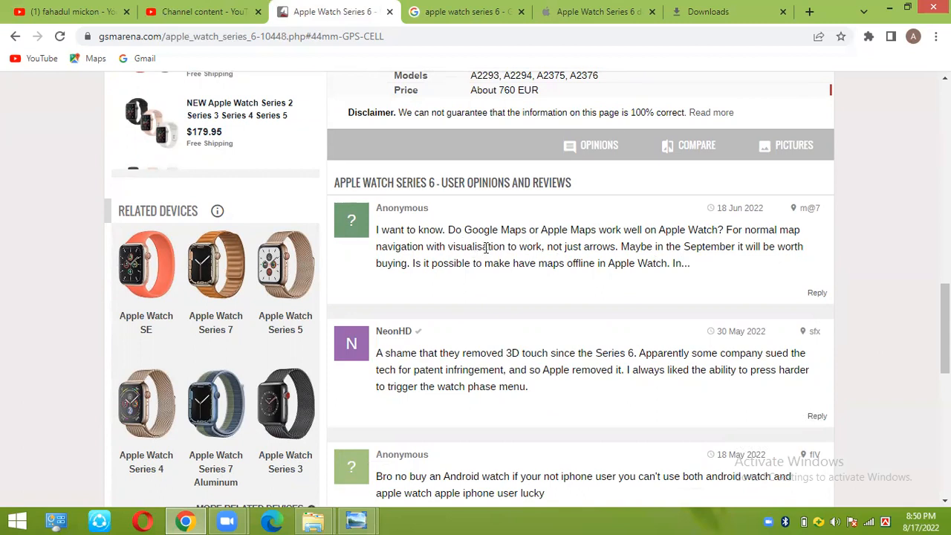
mouse_move(589, 234)
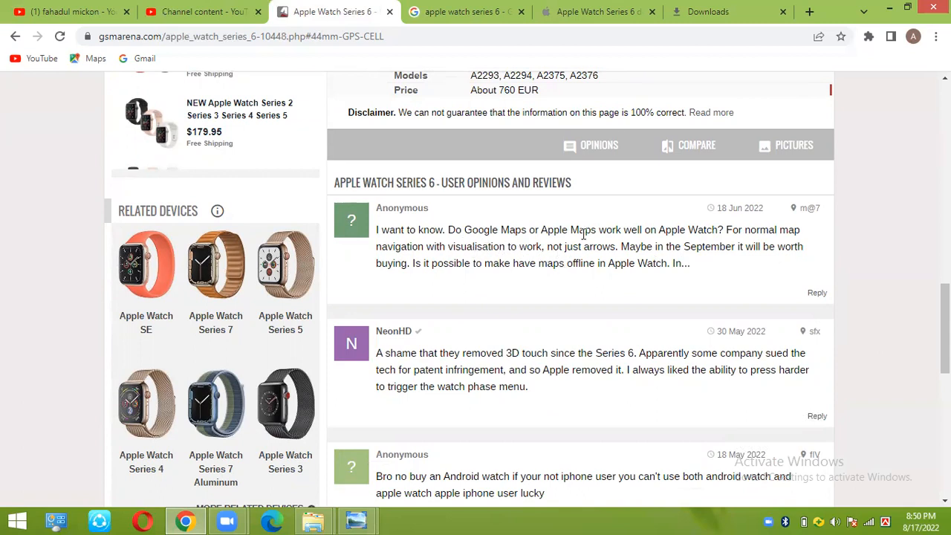
mouse_move(730, 241)
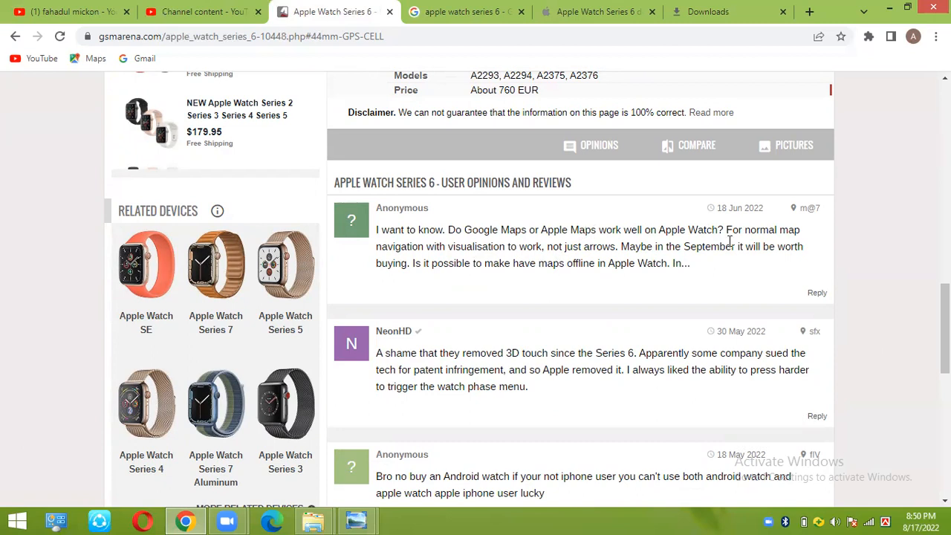
mouse_move(728, 243)
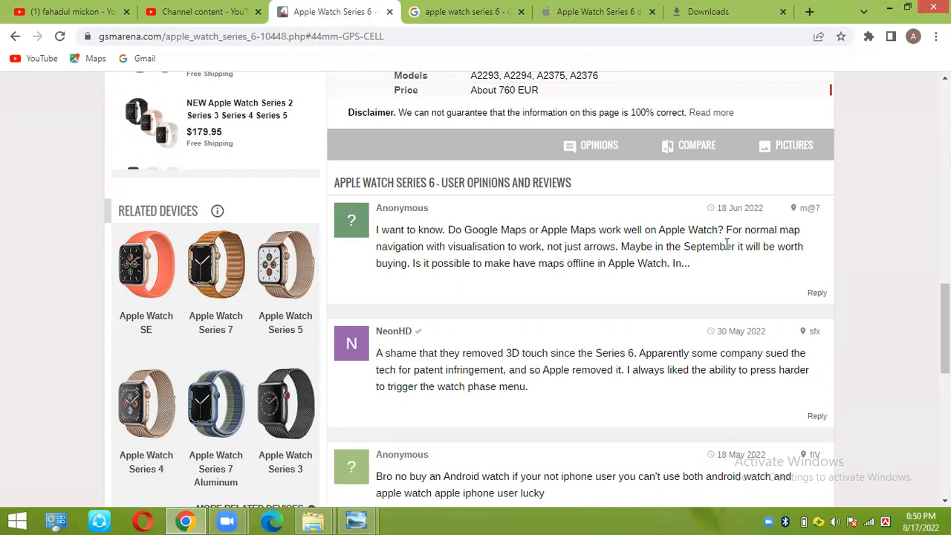
mouse_move(749, 262)
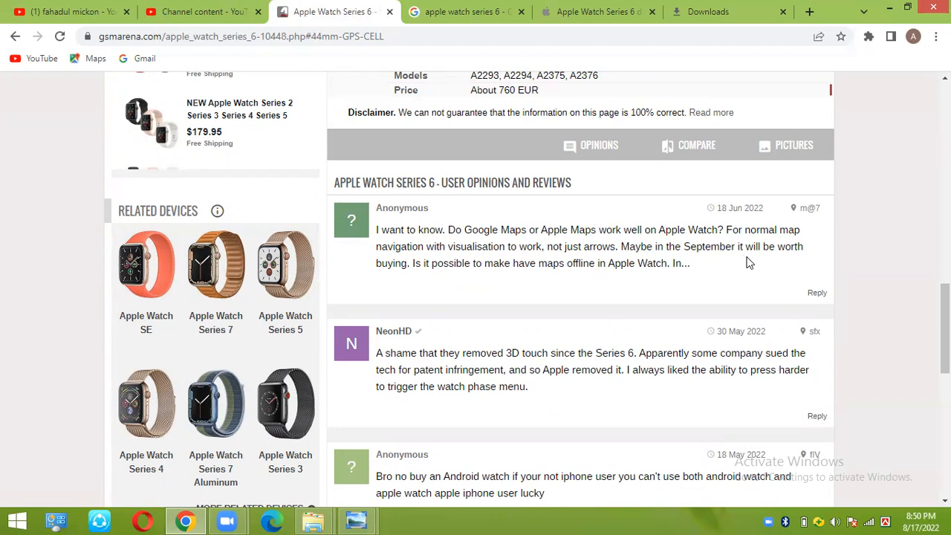
mouse_move(770, 268)
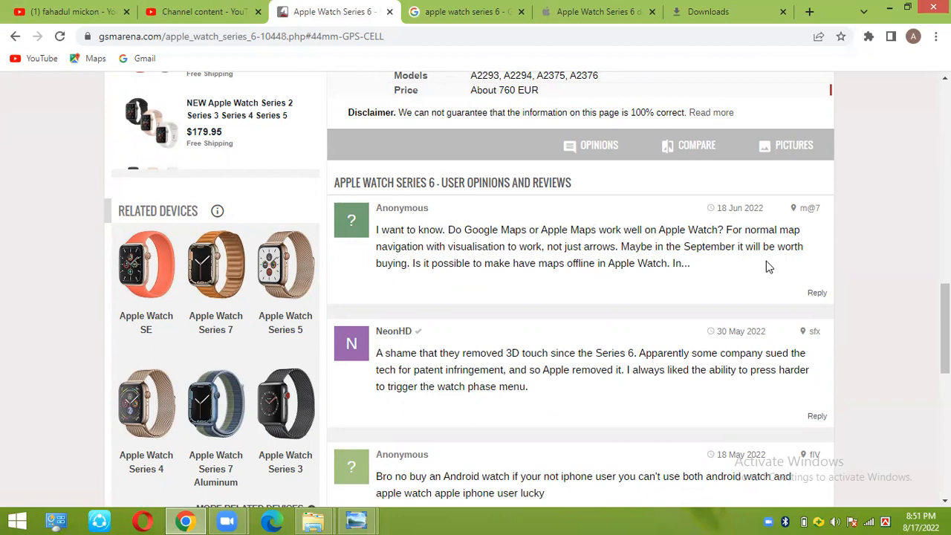
mouse_move(773, 271)
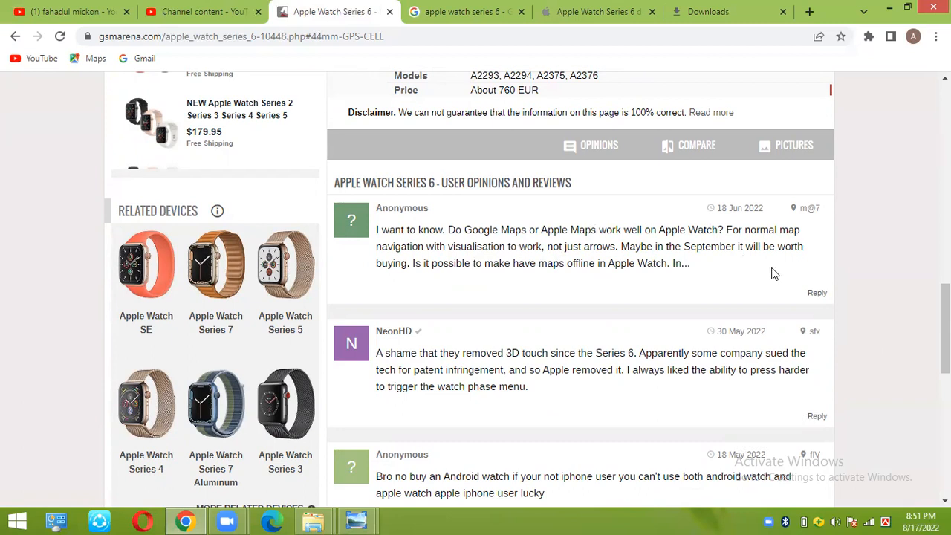
mouse_move(779, 281)
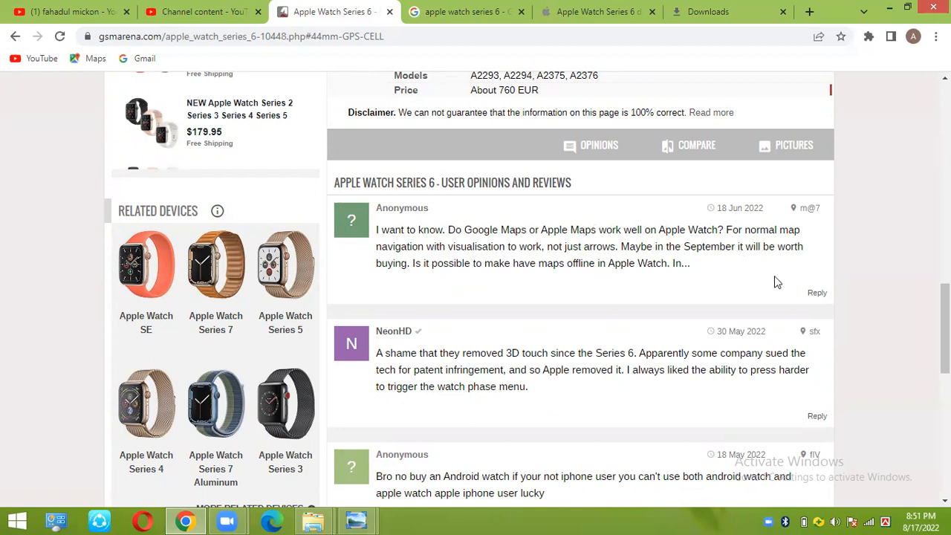
mouse_move(785, 288)
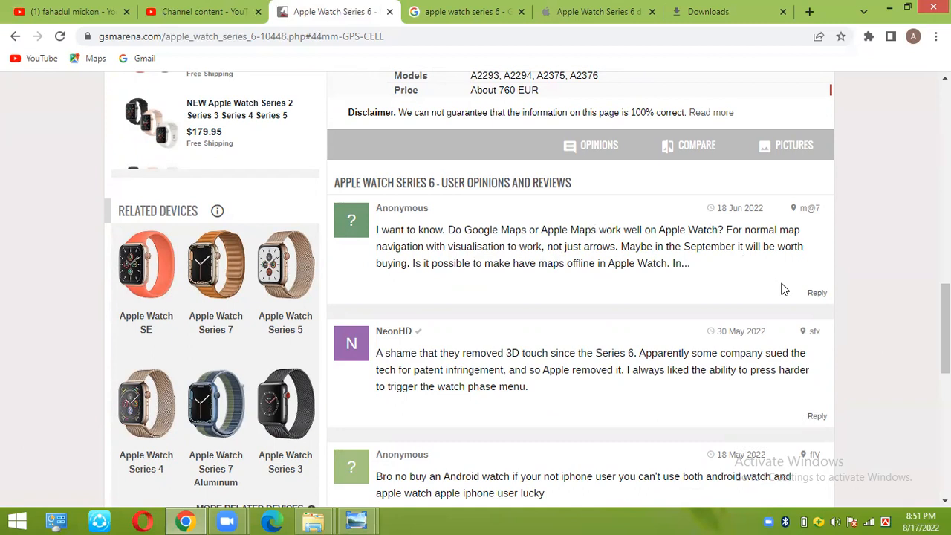
mouse_move(788, 350)
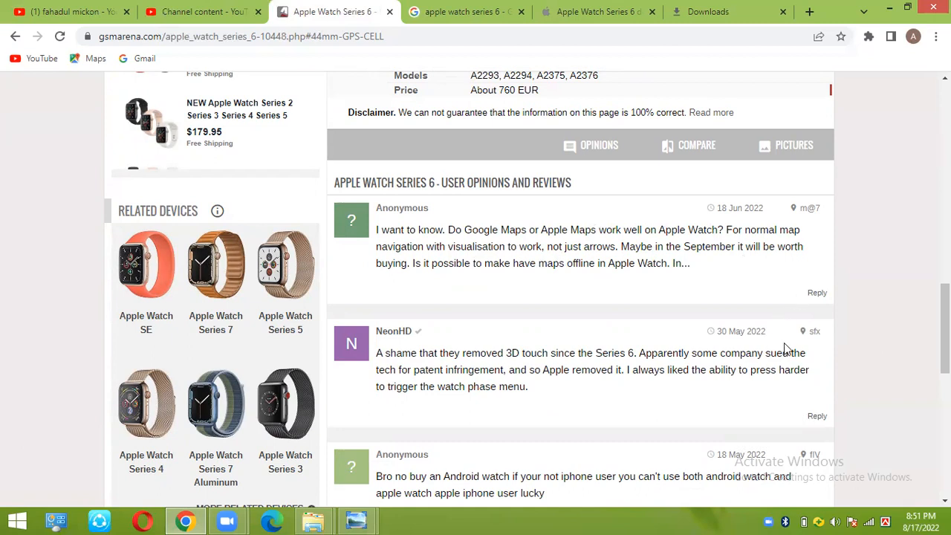
scroll("up", 3)
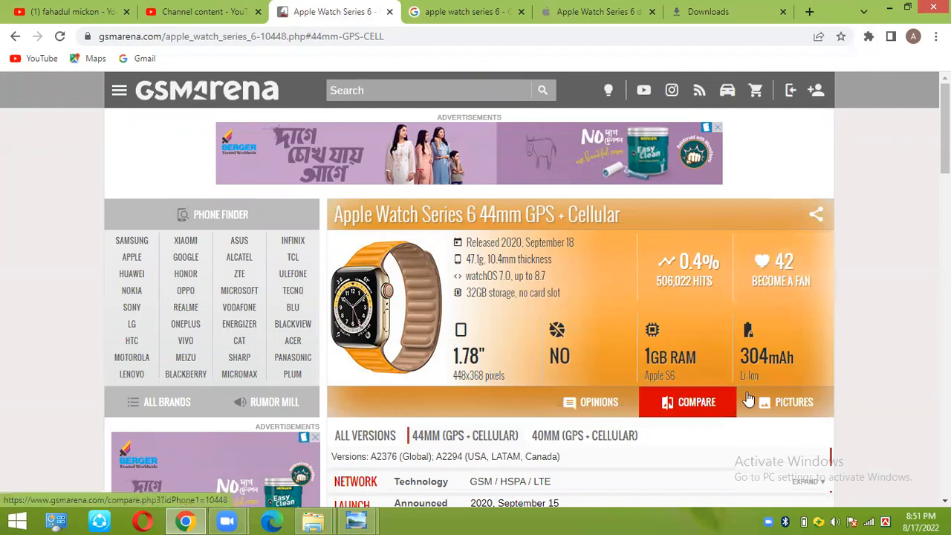
Go to the Apple Watch Series 6 official Pictures page, then to its Compare page.
left_click(794, 402)
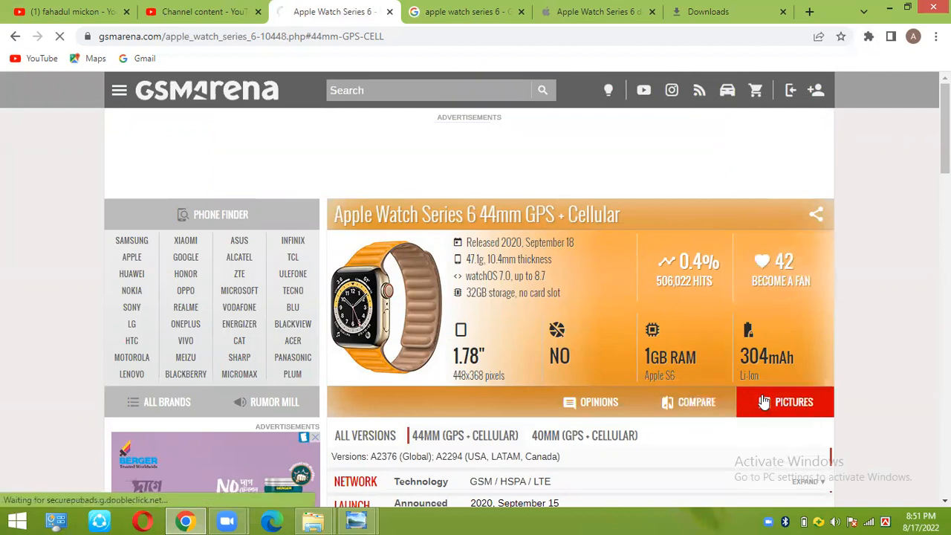
left_click(794, 401)
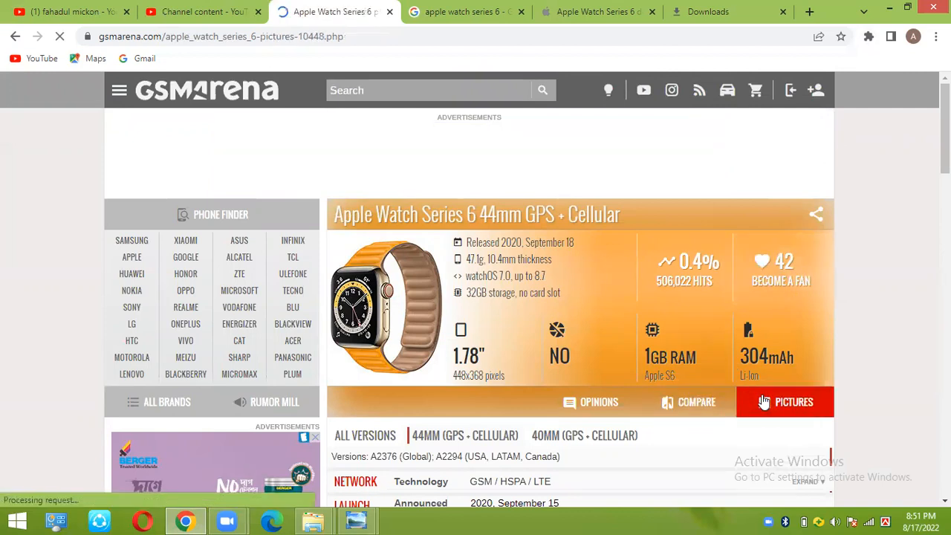
left_click(793, 401)
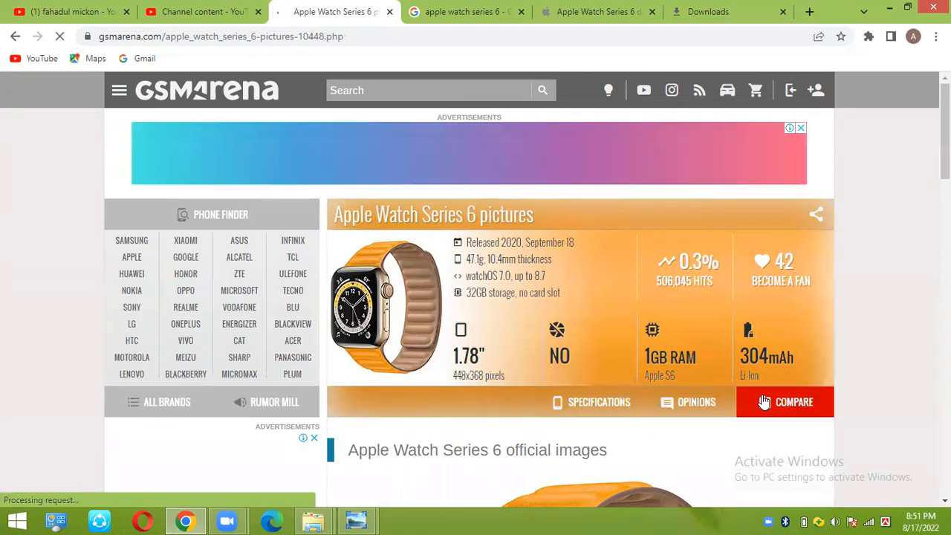
left_click(785, 401)
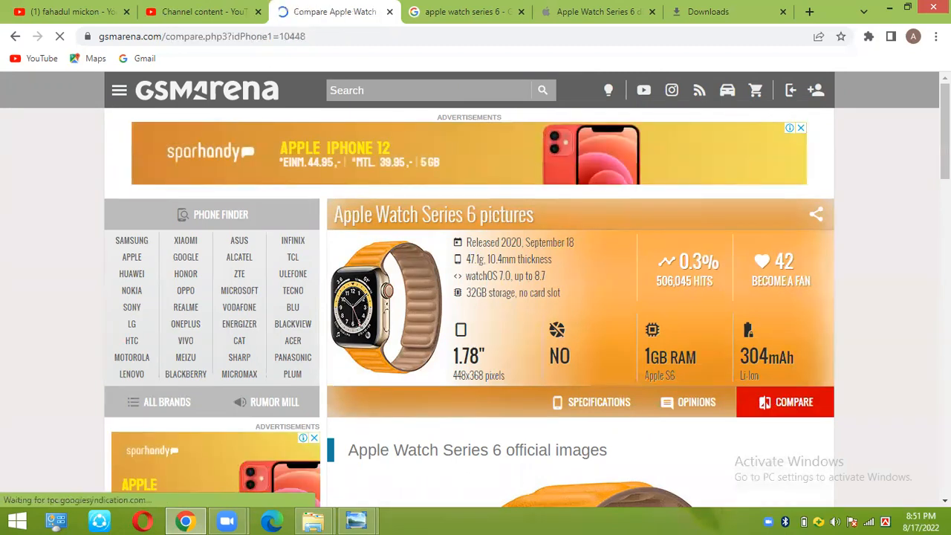
On the Compare specs page, scroll down and follow the Pictures link under the Apple Watch Series 6.
left_click(784, 401)
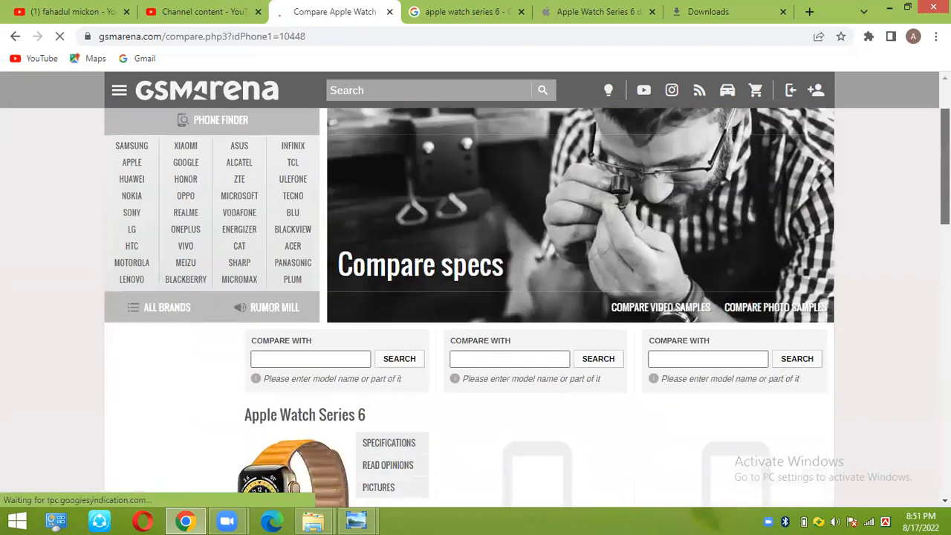
scroll("down", 3)
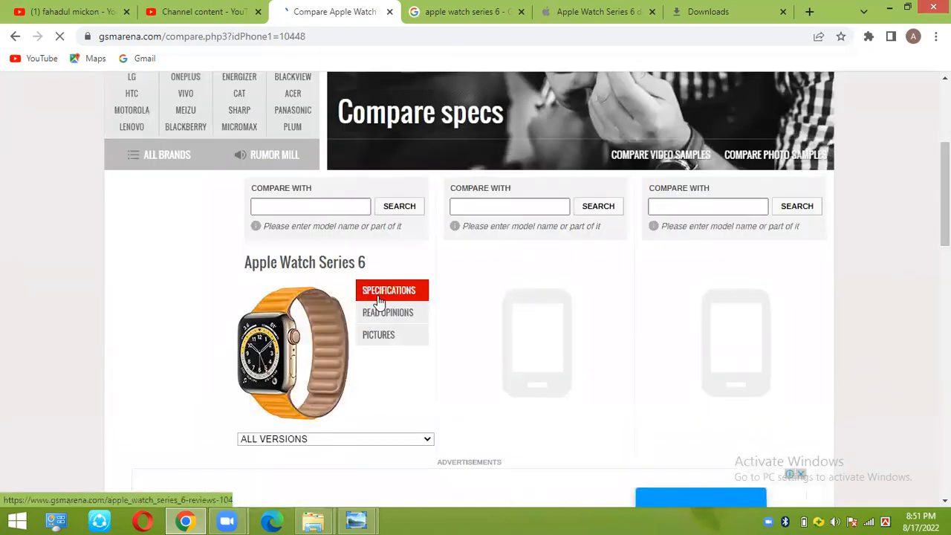
left_click(378, 334)
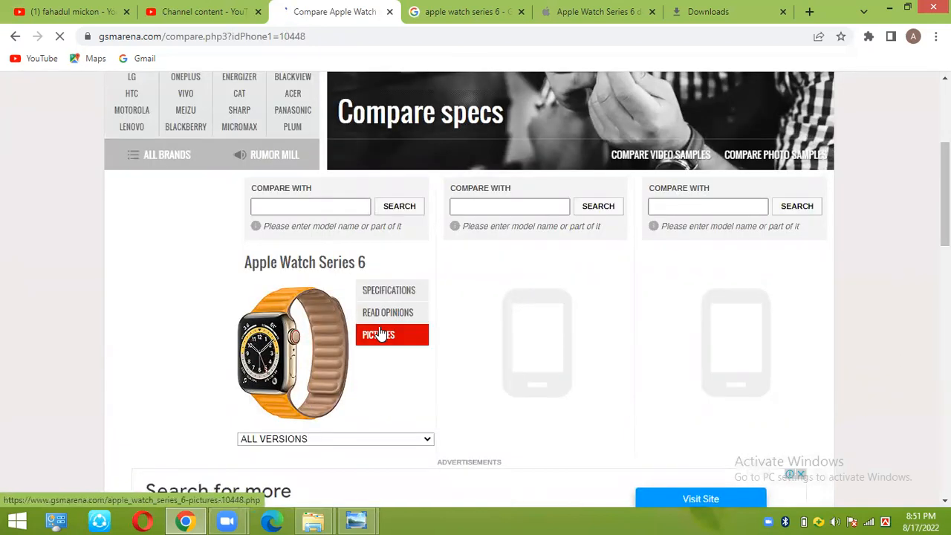
left_click(377, 335)
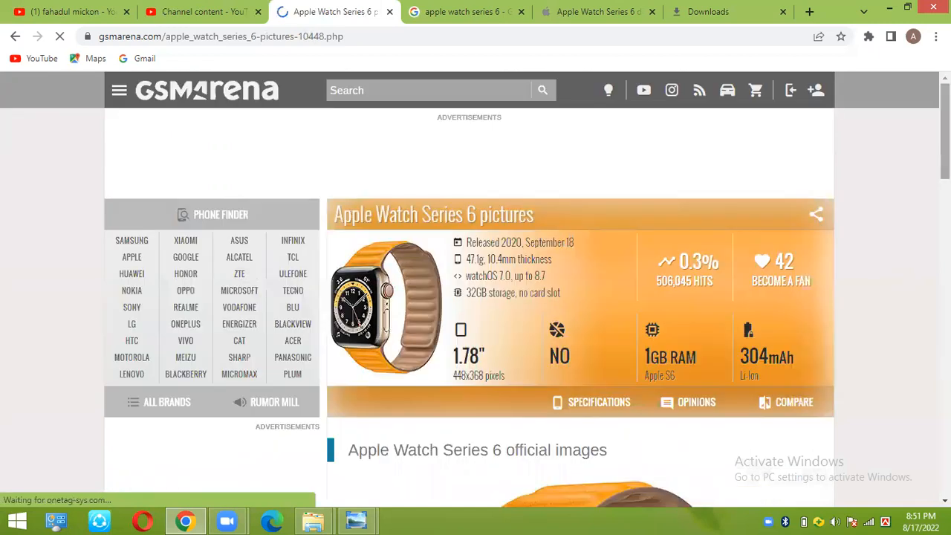
scroll("down", 3)
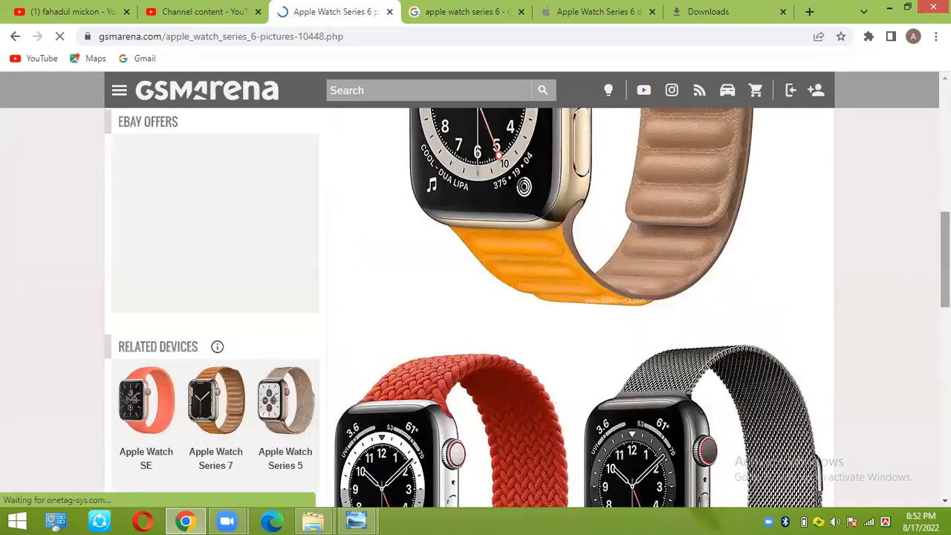
scroll("down", 3)
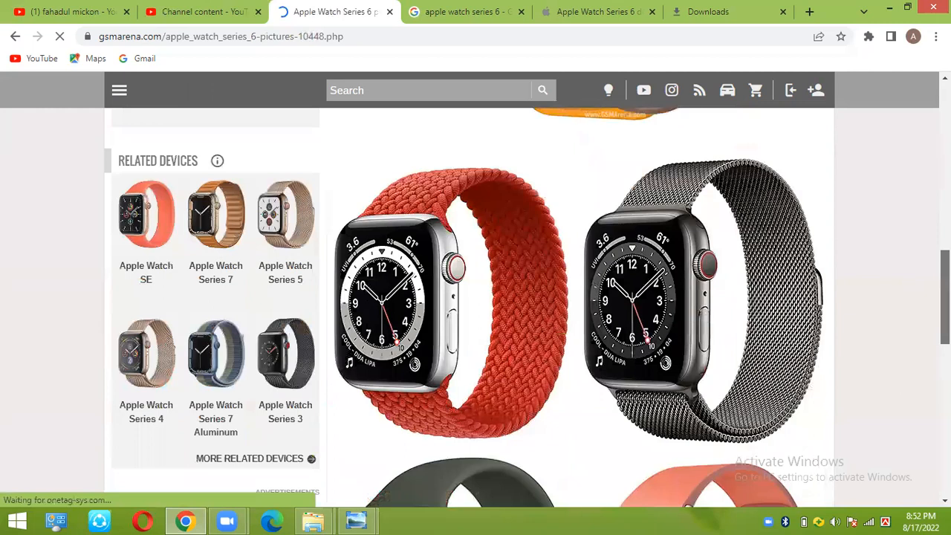
scroll("down", 3)
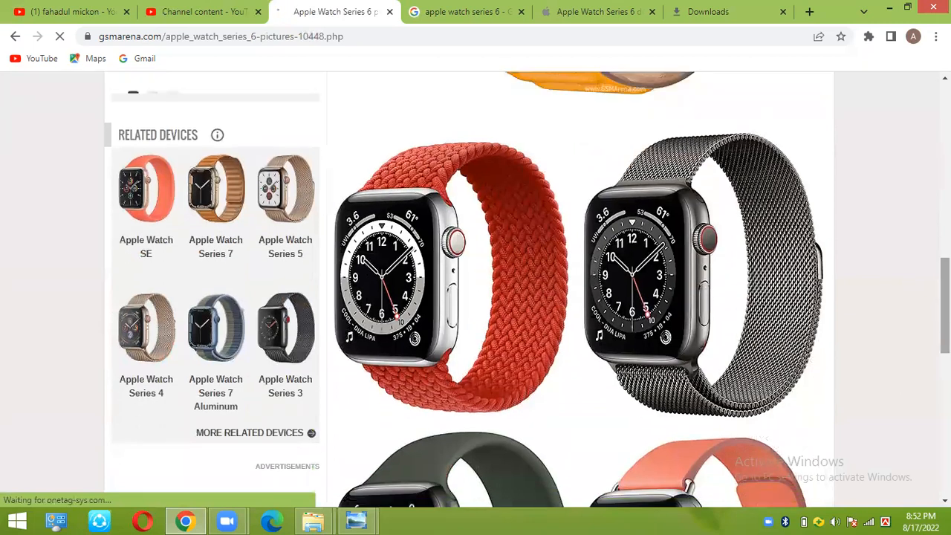
scroll("down", 3)
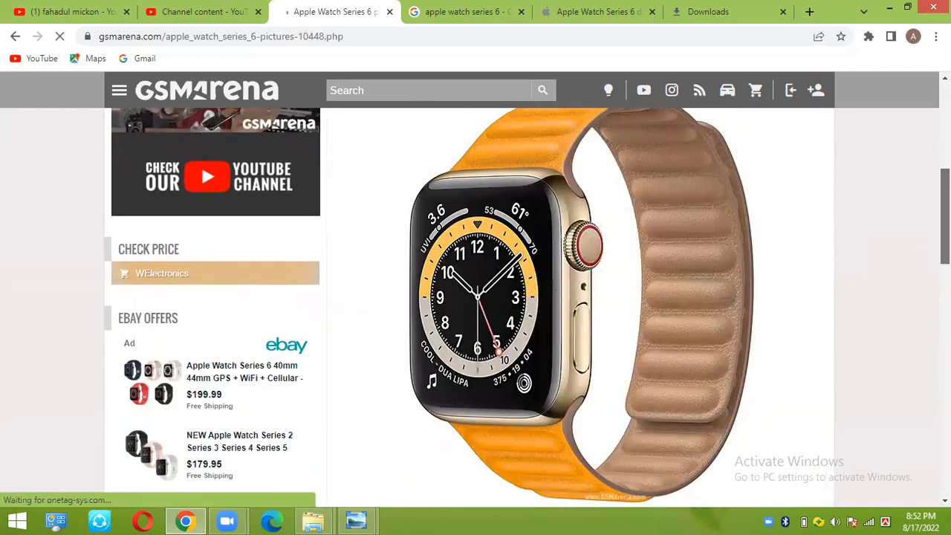
scroll("down", 3)
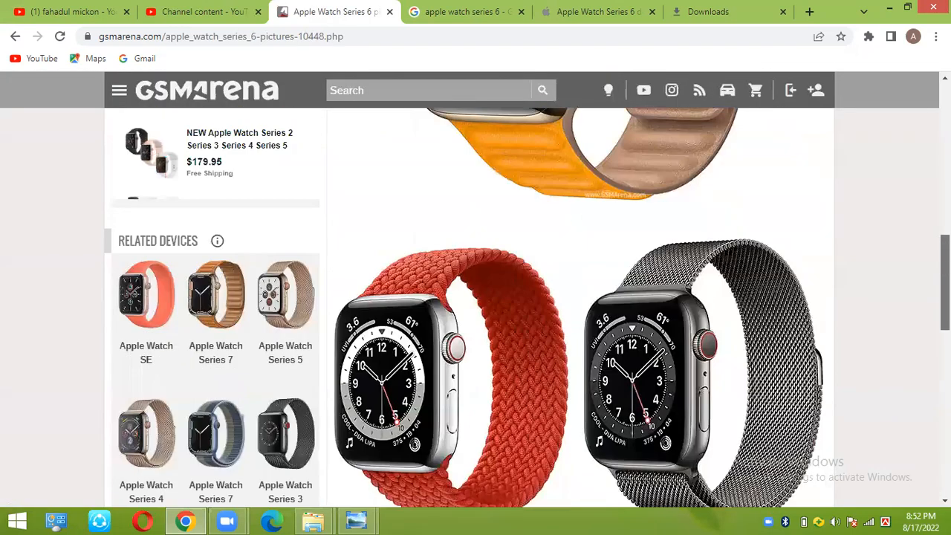
scroll("down", 3)
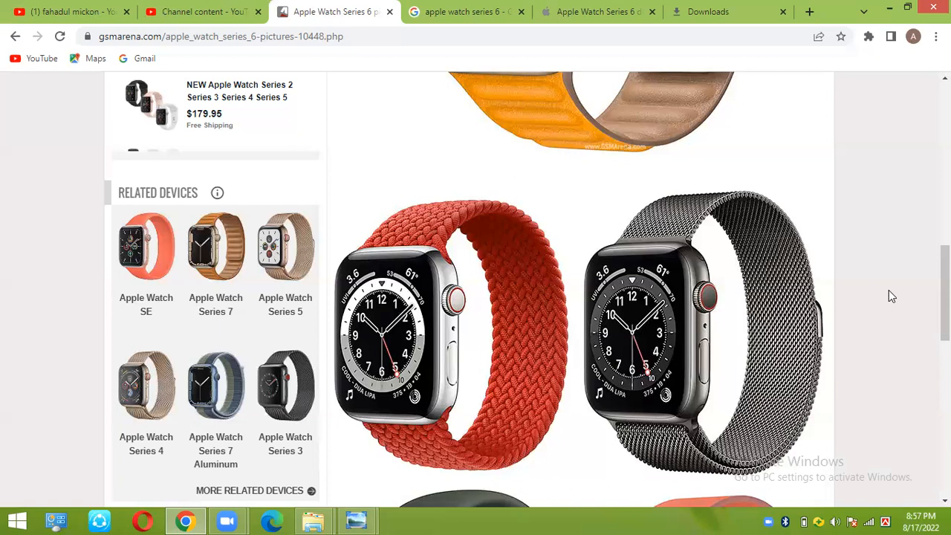
mouse_move(666, 206)
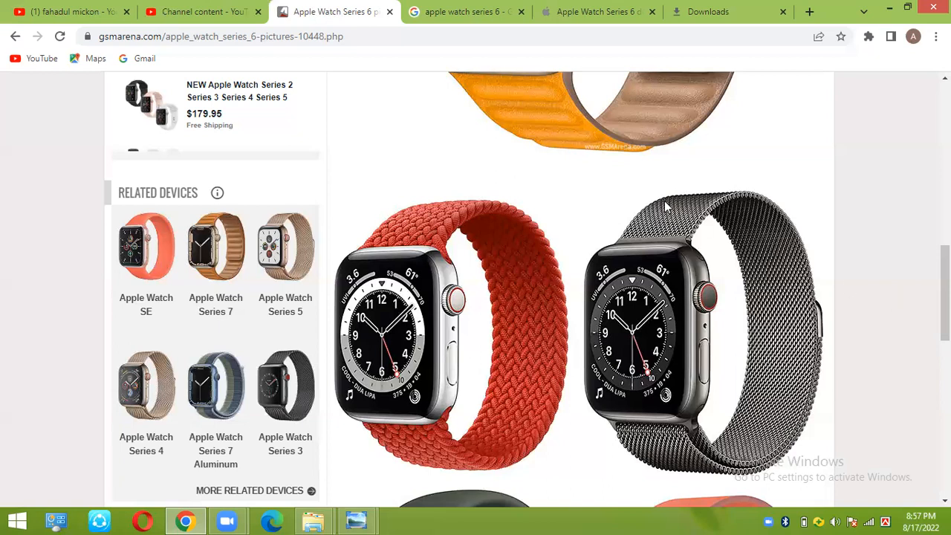
mouse_move(666, 207)
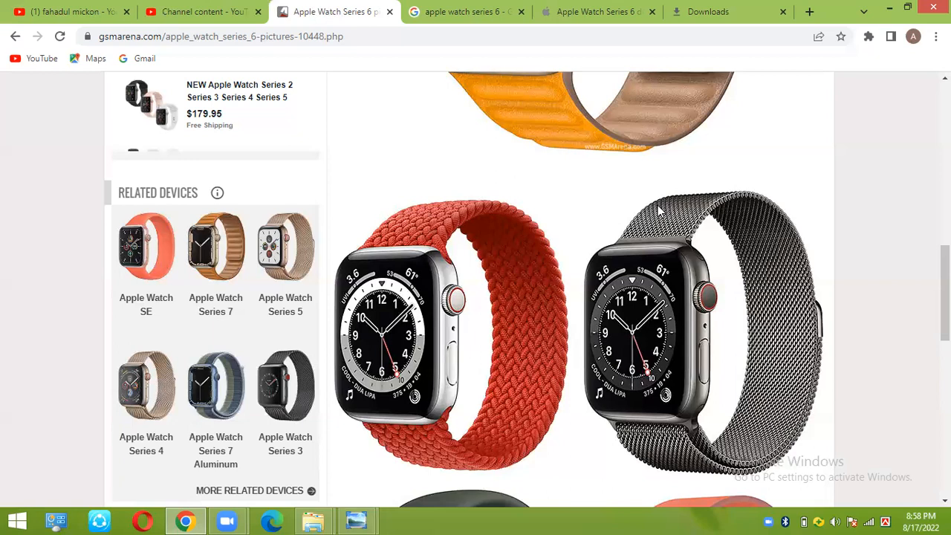
mouse_move(675, 188)
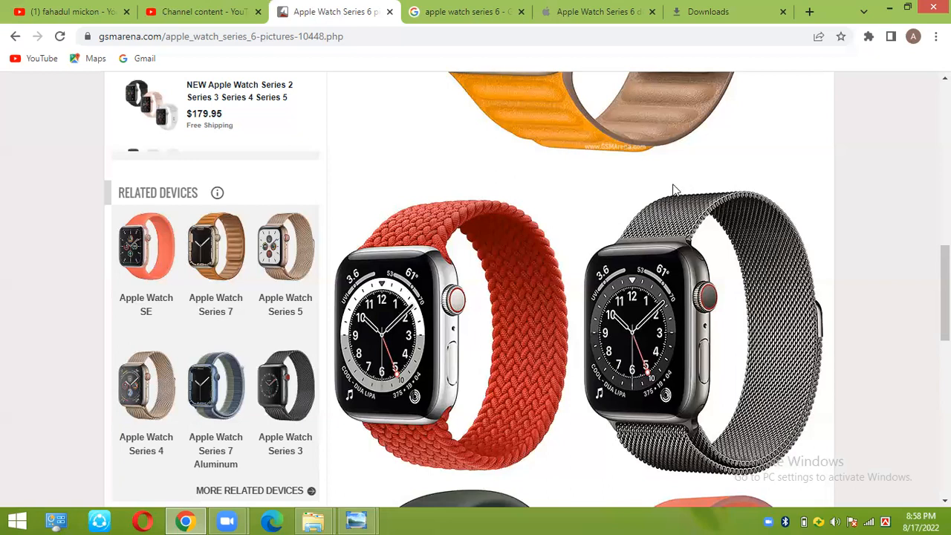
Scroll through the official images gallery and back up to the gold watch picture.
scroll("down", 3)
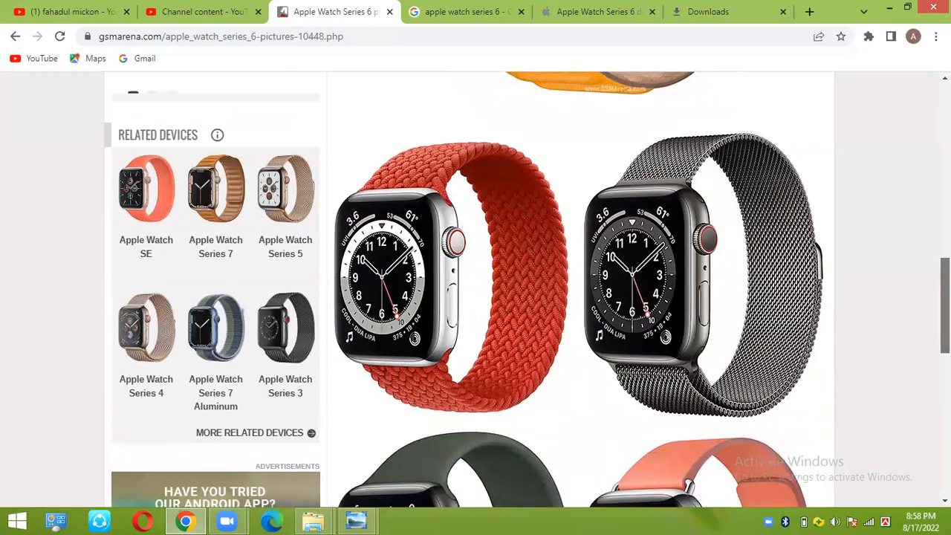
scroll("down", 3)
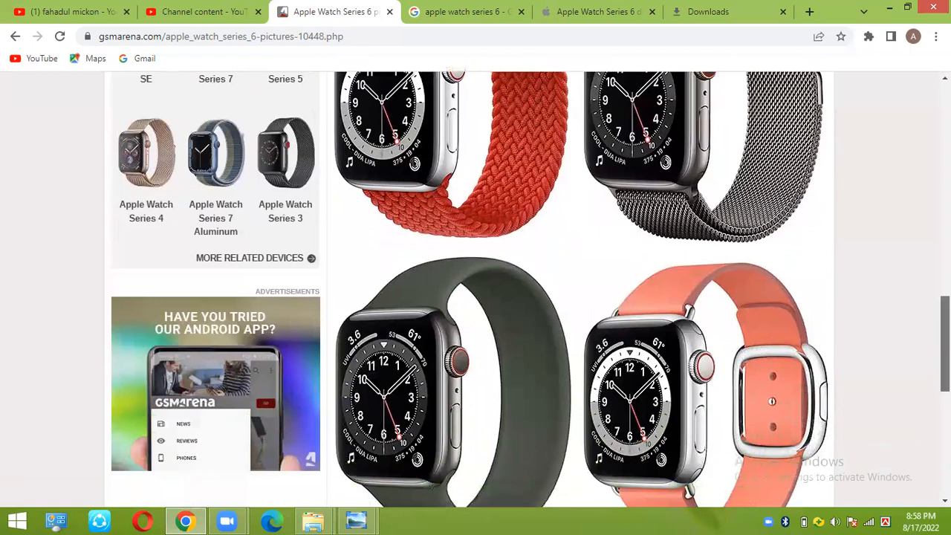
scroll("up", 3)
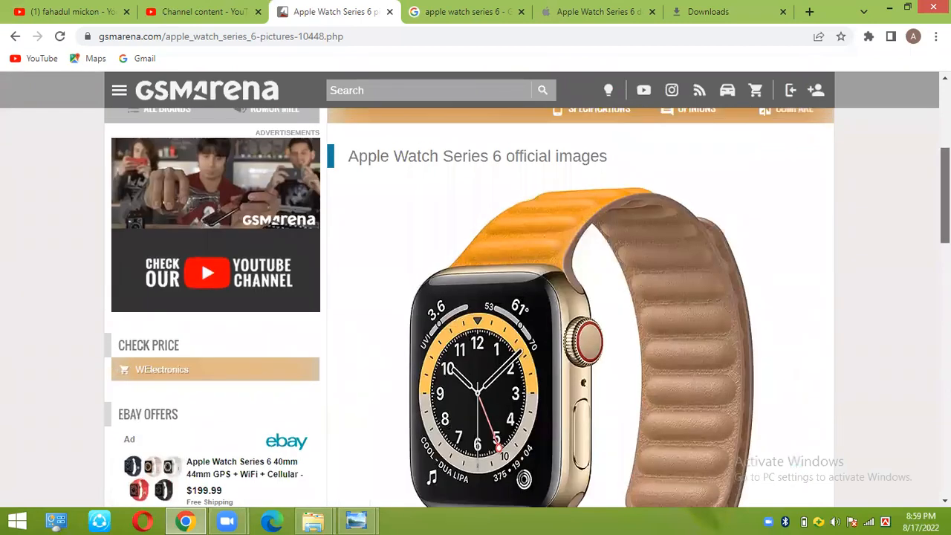
scroll("down", 3)
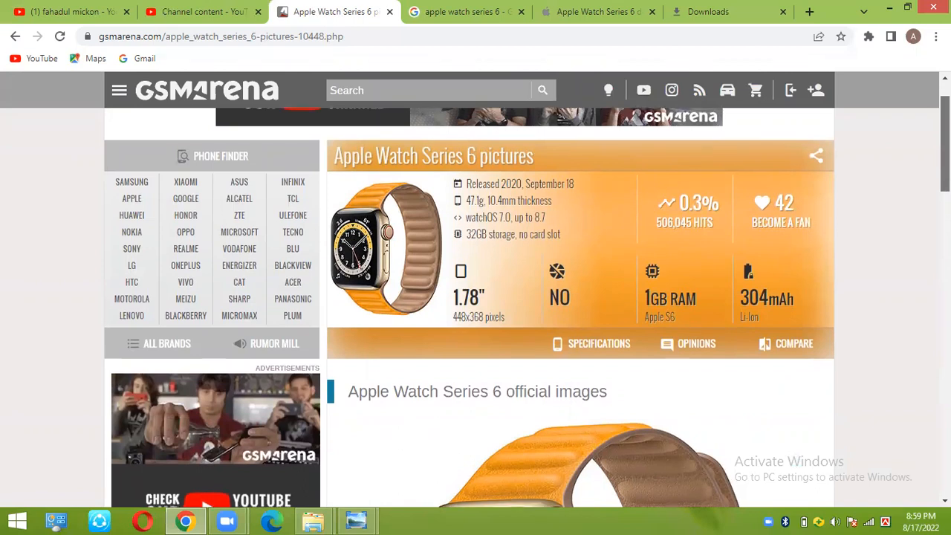
scroll("down", 3)
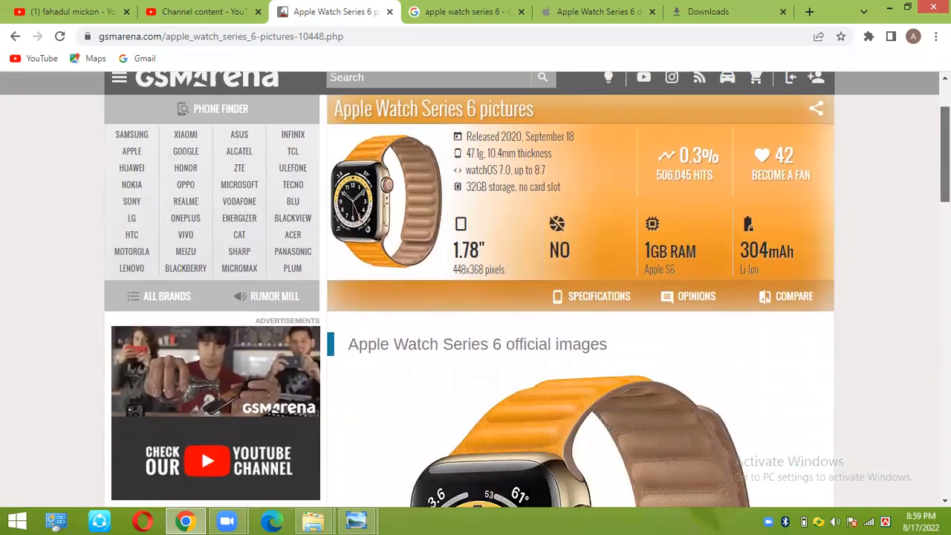
scroll("down", 3)
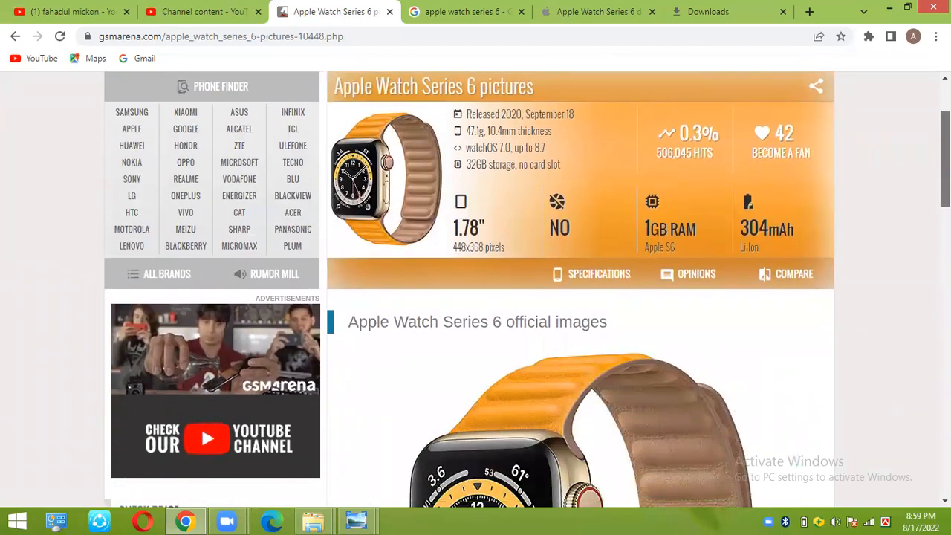
scroll("down", 3)
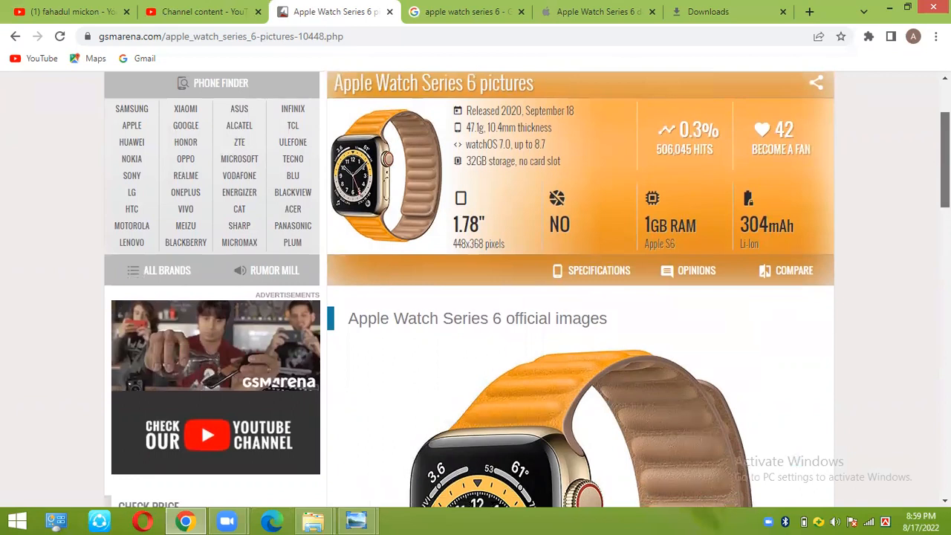
scroll("down", 3)
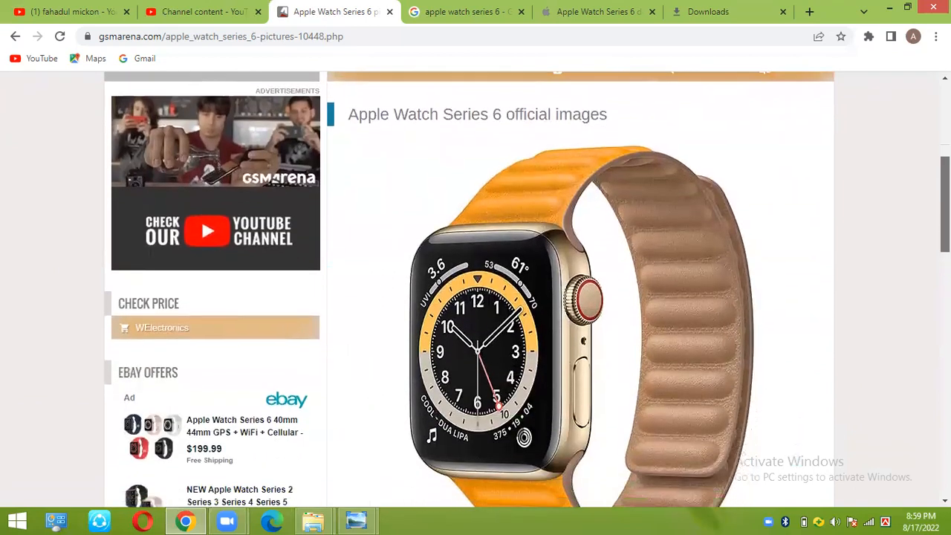
scroll("down", 3)
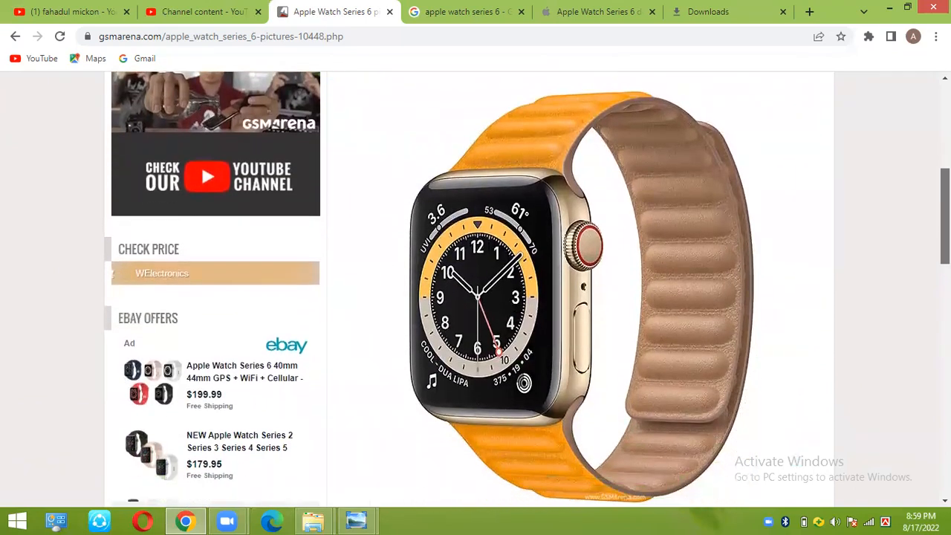
scroll("down", 3)
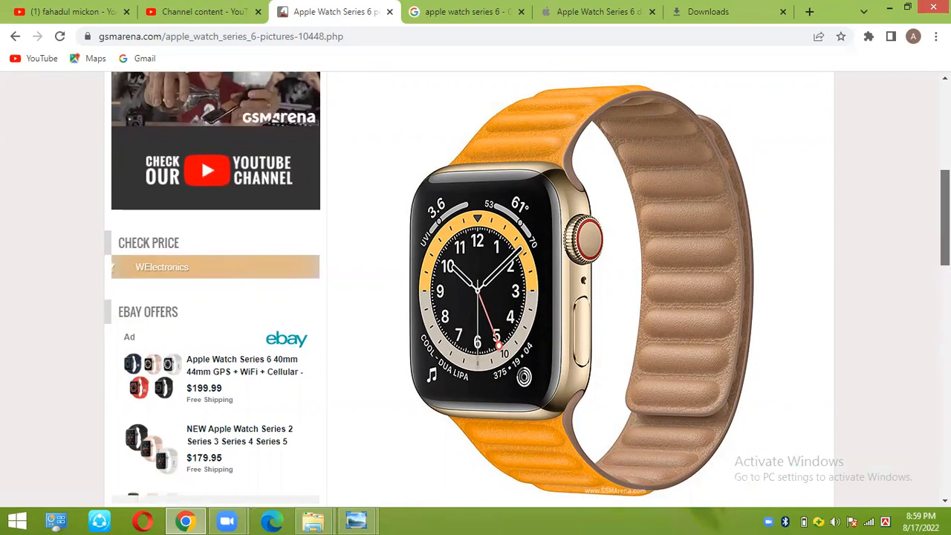
mouse_move(125, 267)
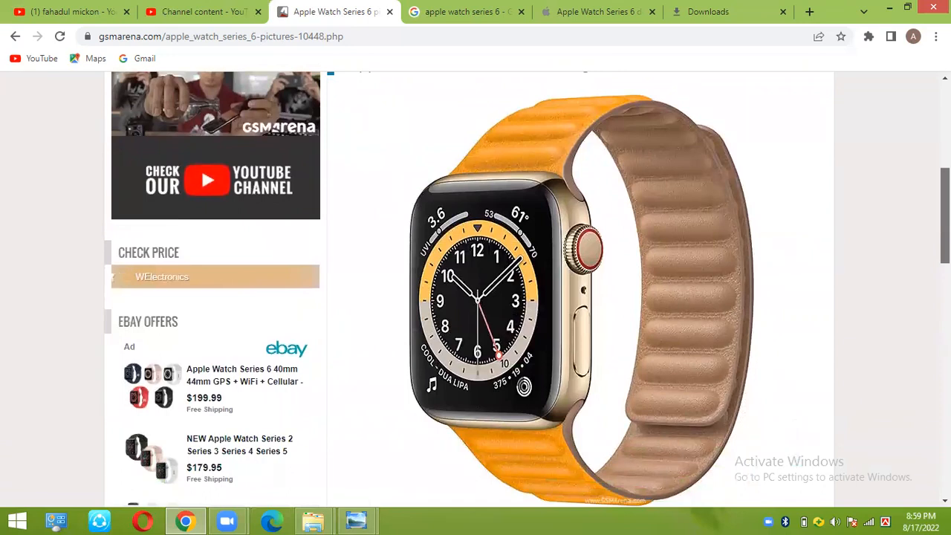
Scroll down the gallery past the gold, green and coral band images to the red braided and graphite milanese bands.
scroll("down", 3)
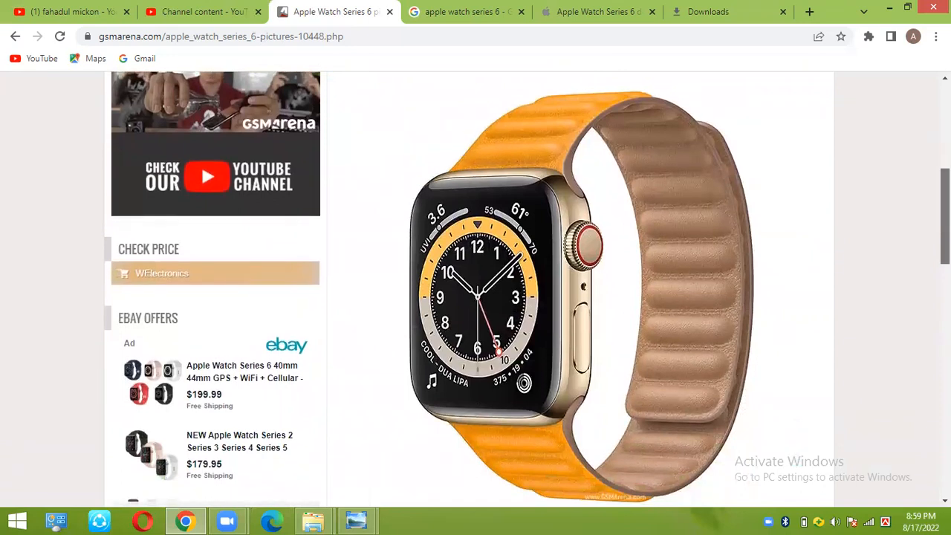
scroll("down", 3)
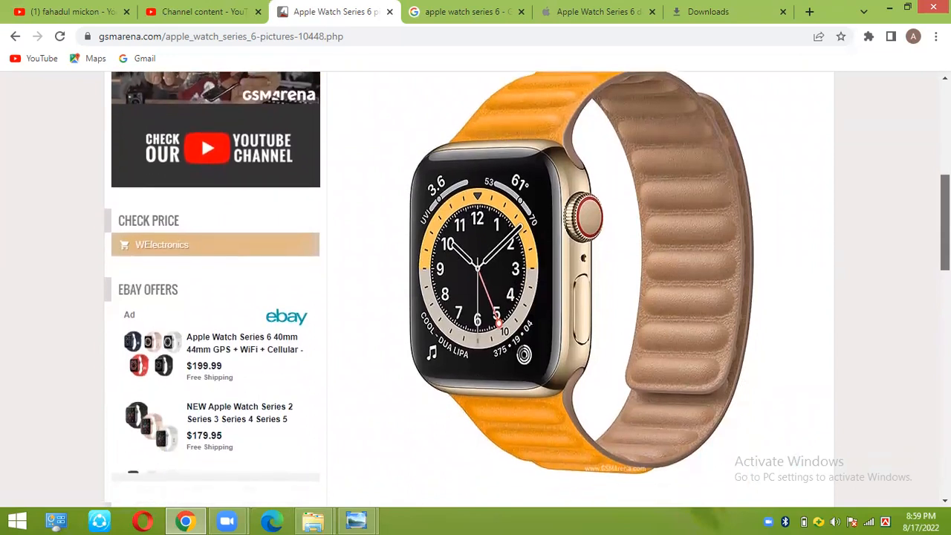
scroll("down", 3)
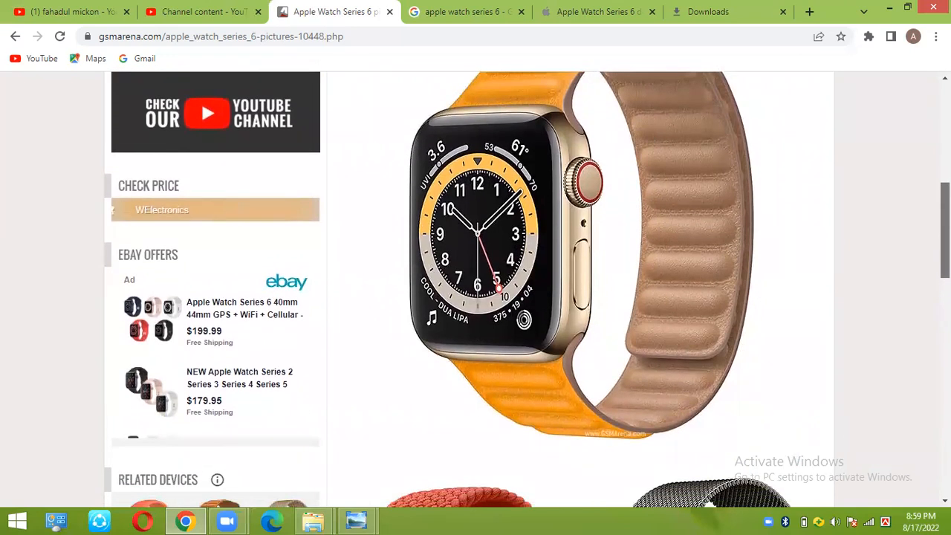
scroll("down", 3)
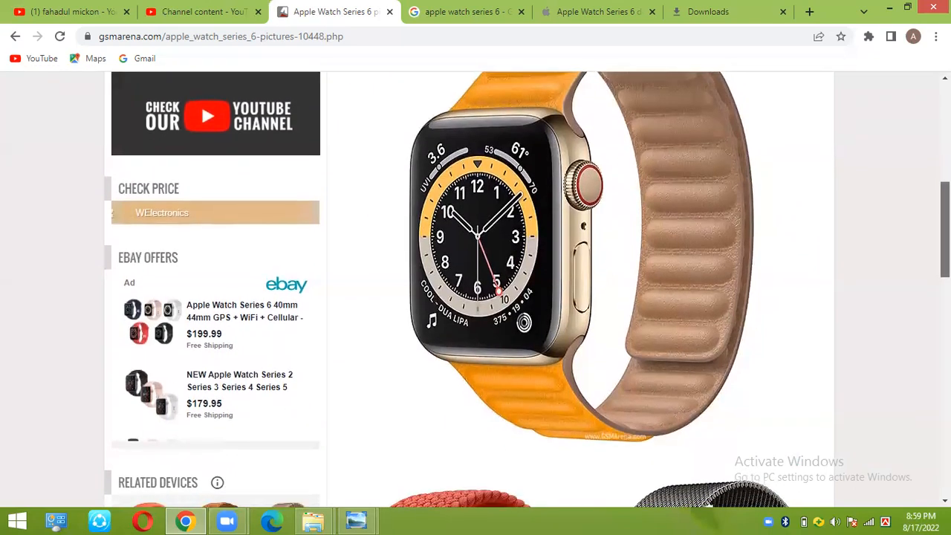
scroll("down", 3)
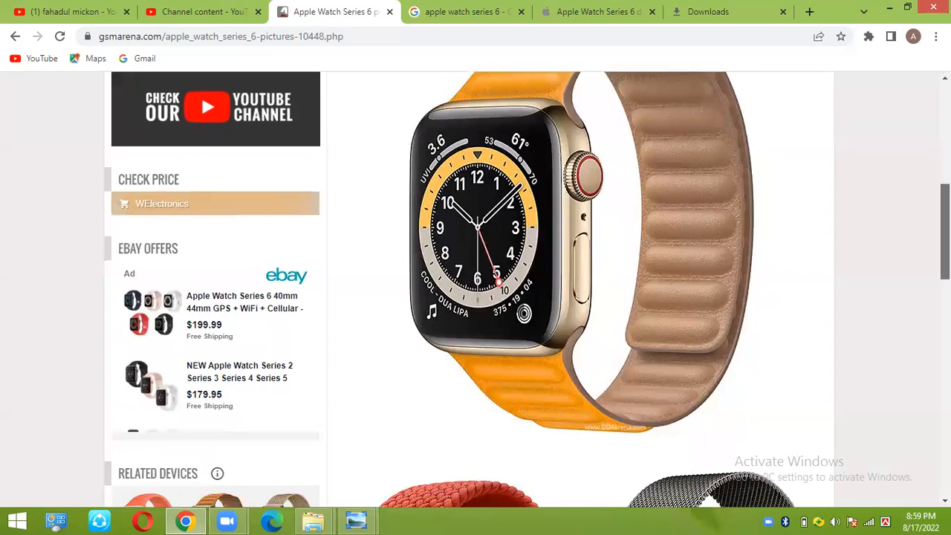
scroll("down", 3)
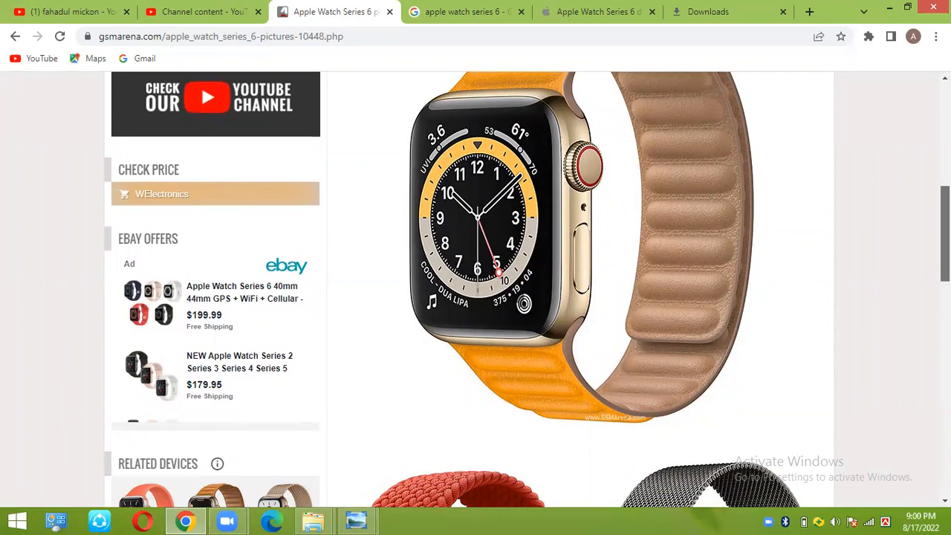
scroll("down", 3)
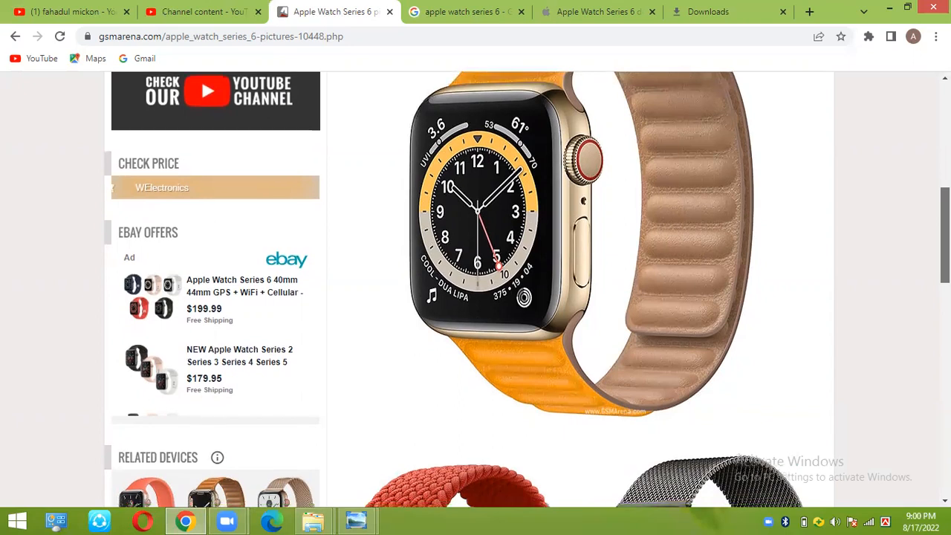
scroll("down", 3)
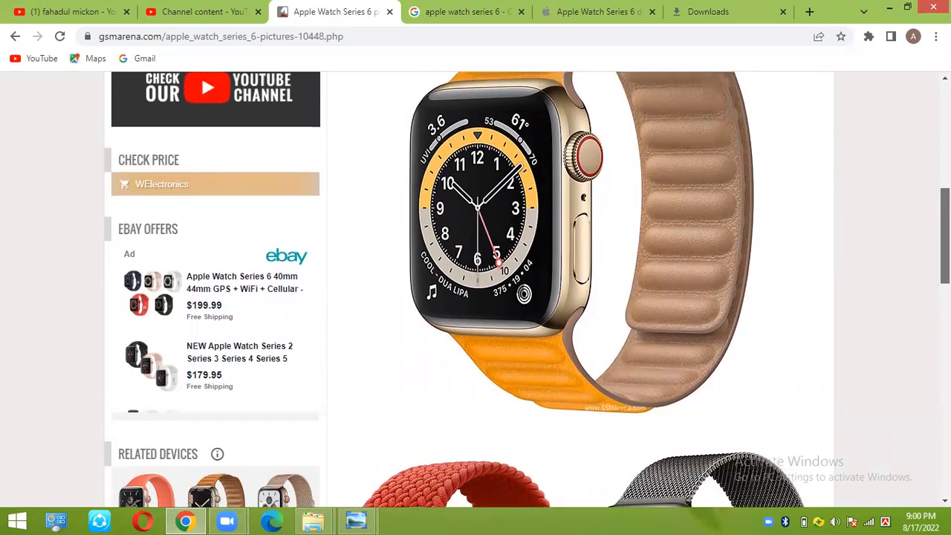
scroll("down", 3)
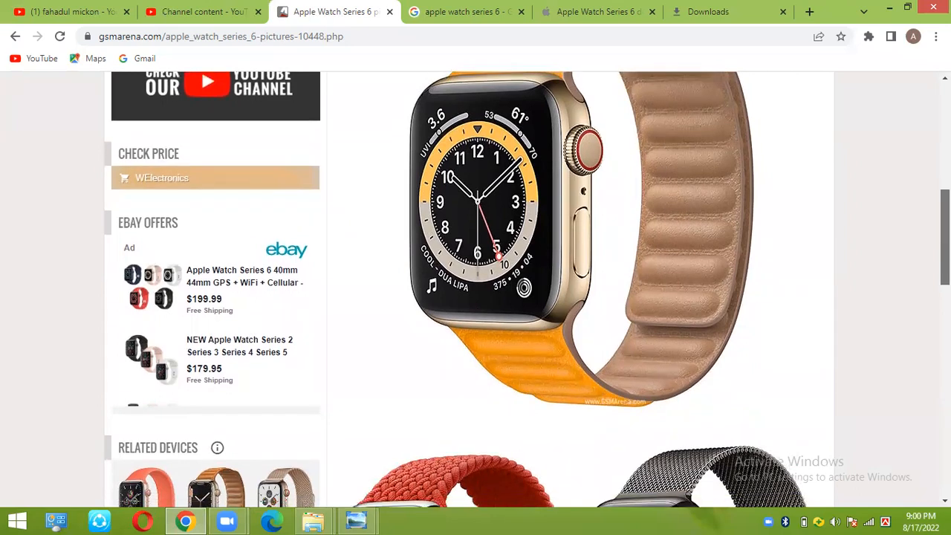
scroll("down", 3)
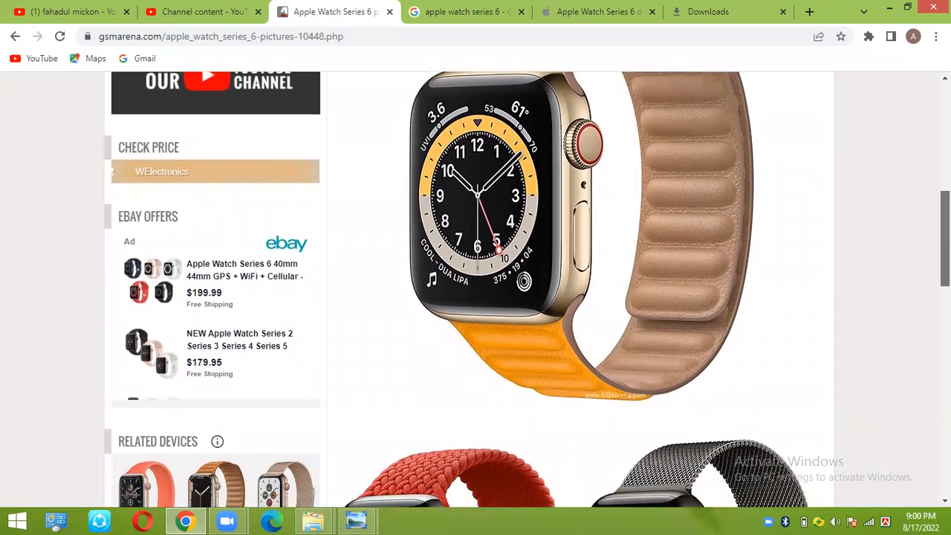
scroll("down", 3)
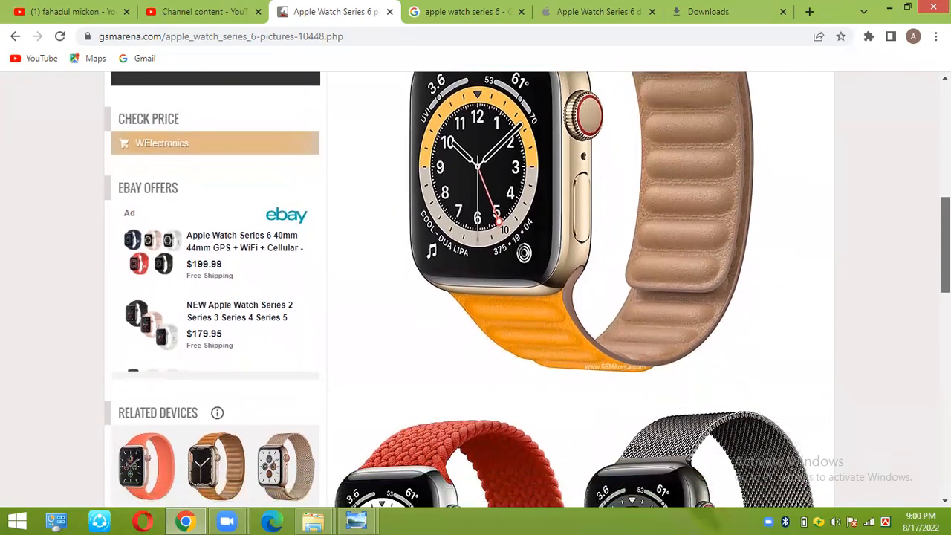
scroll("down", 3)
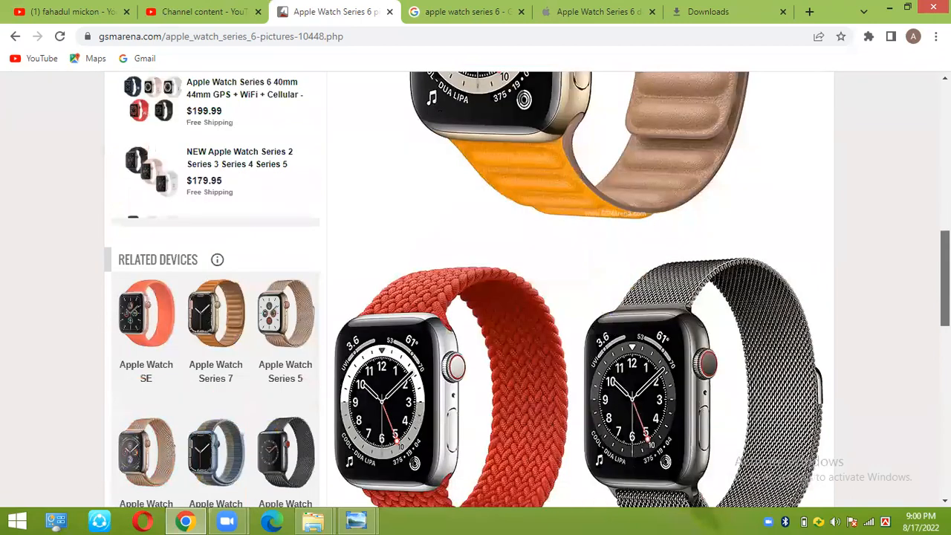
scroll("down", 3)
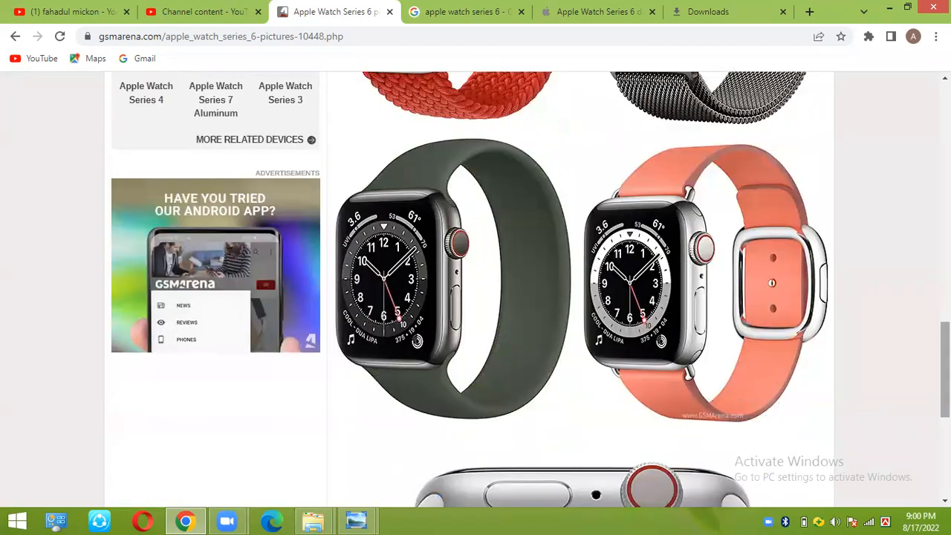
scroll("down", 3)
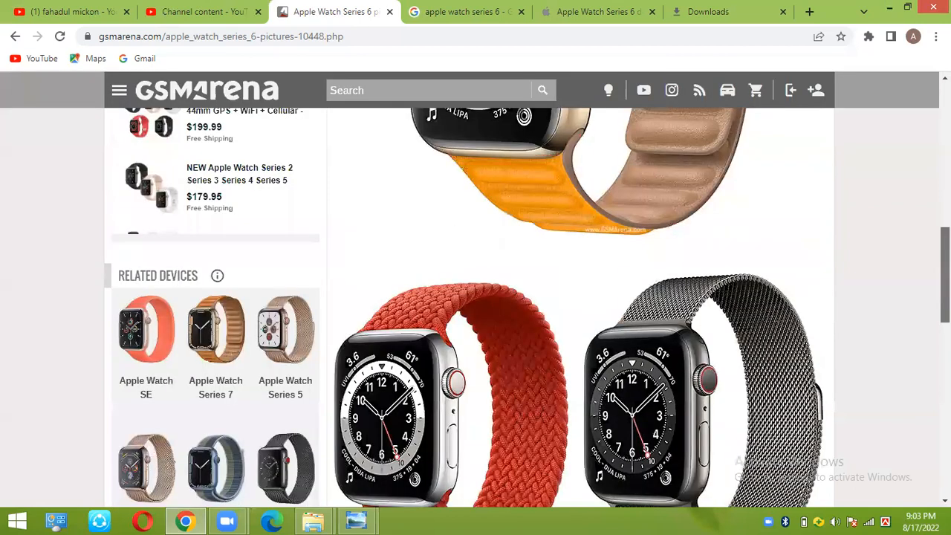
Scroll up to the pictures page top, then back down into the band images.
scroll("up", 3)
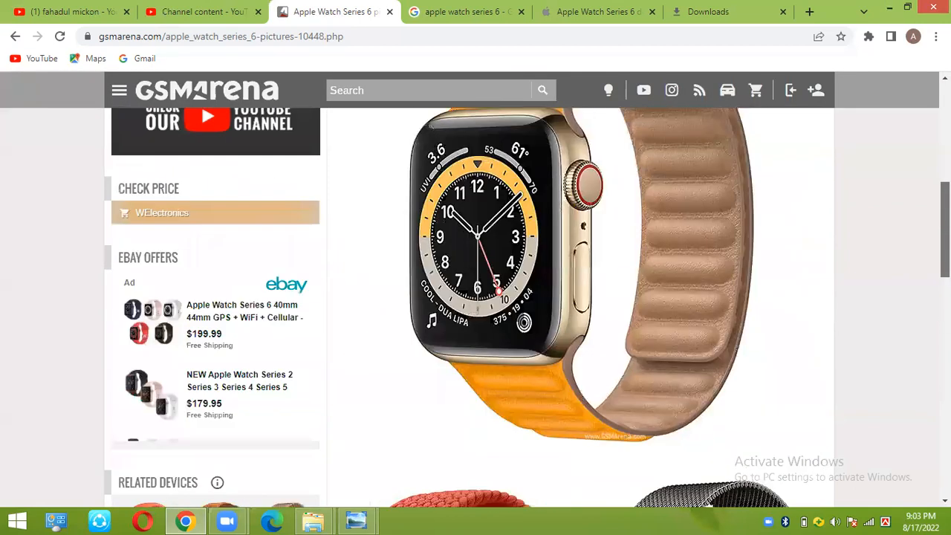
scroll("up", 3)
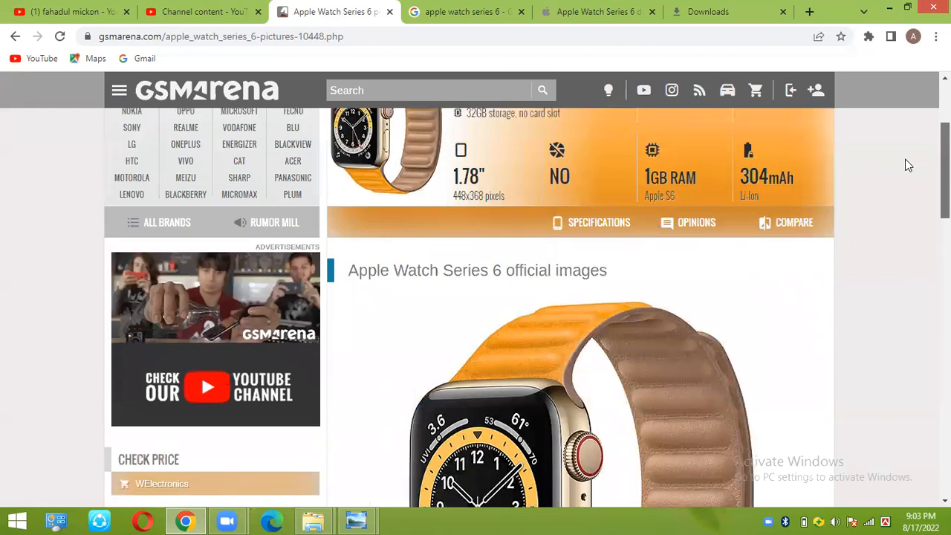
scroll("down", 3)
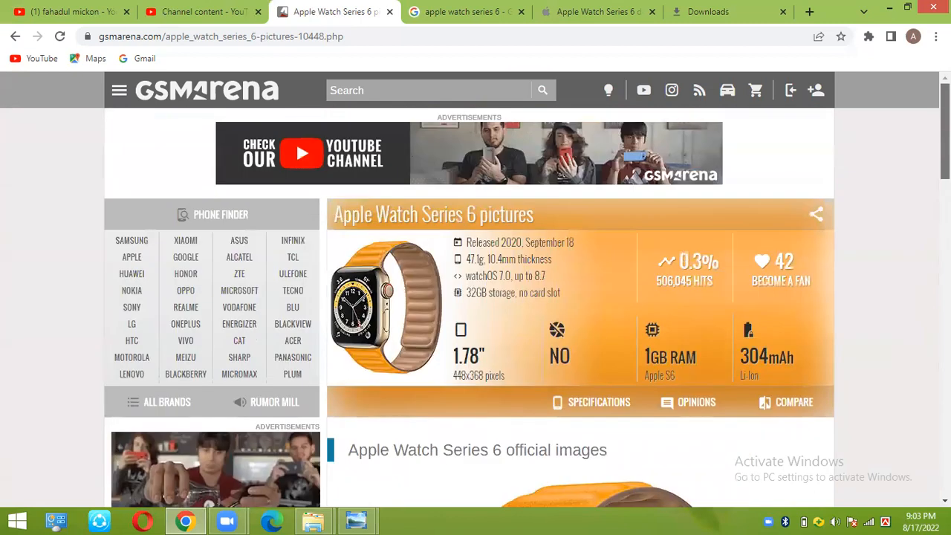
scroll("down", 3)
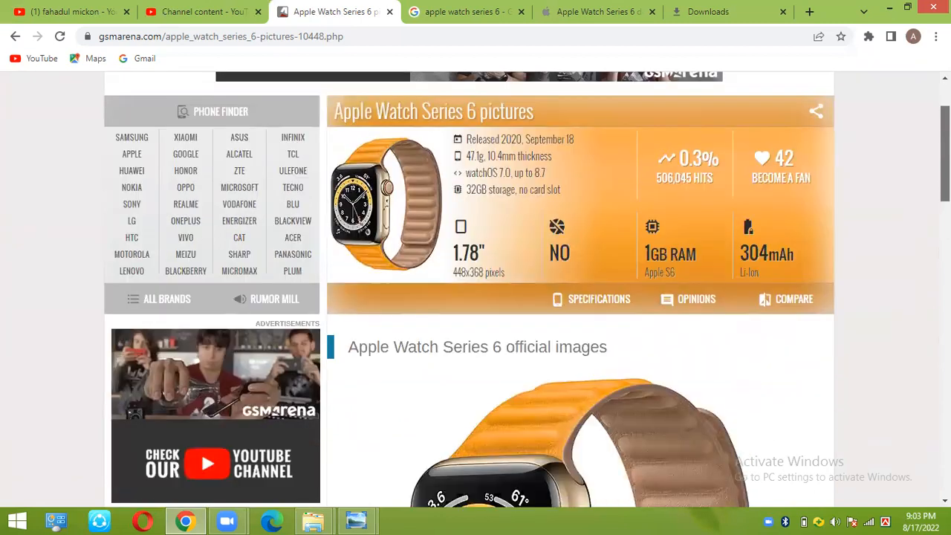
scroll("down", 3)
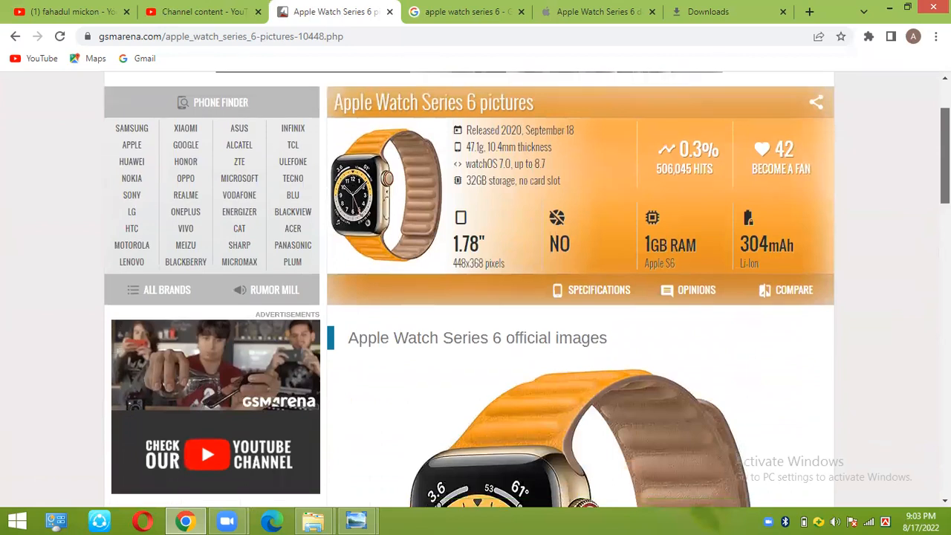
scroll("down", 3)
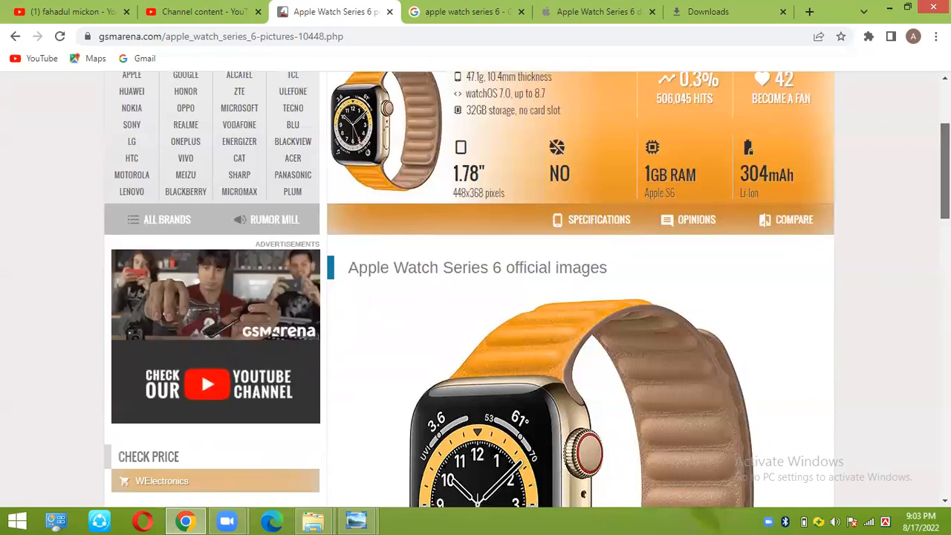
Continue down the gallery to the white watch's sensor underside view.
scroll("down", 3)
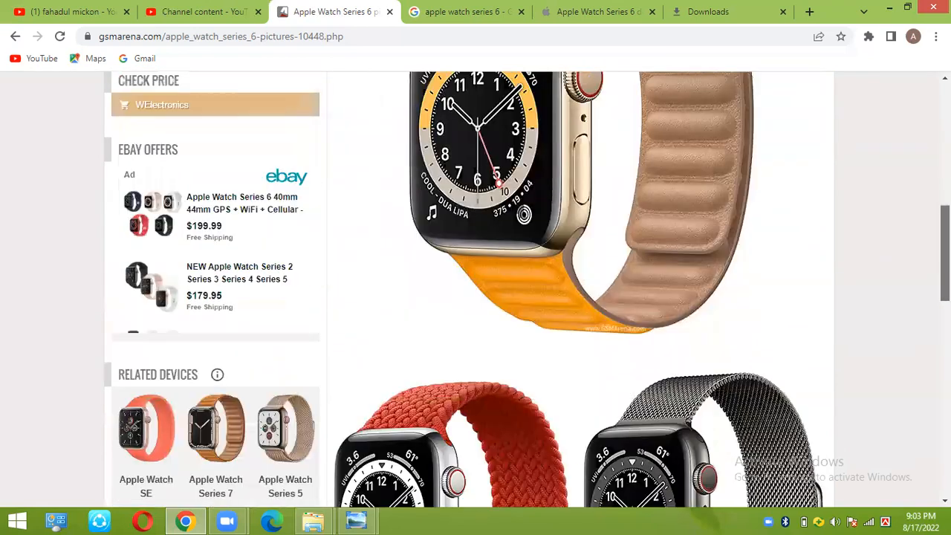
scroll("down", 3)
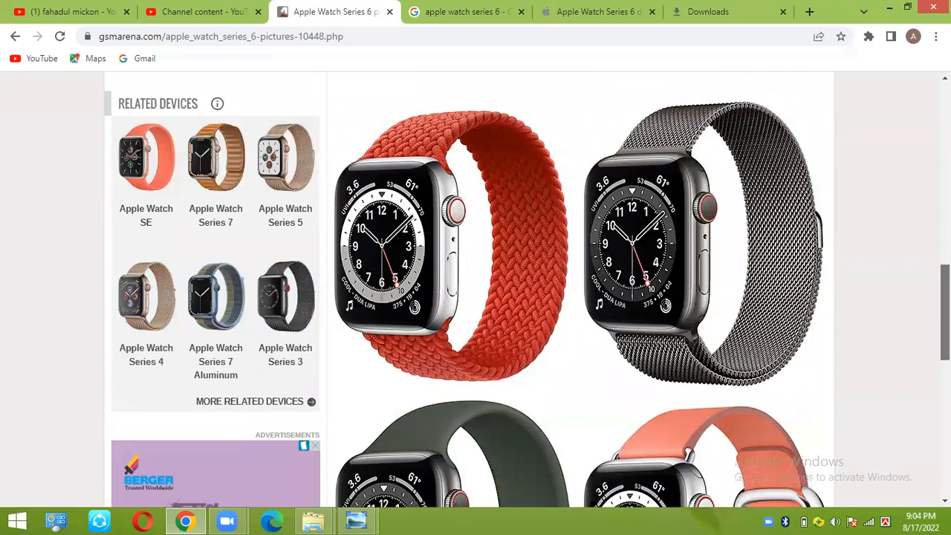
scroll("down", 3)
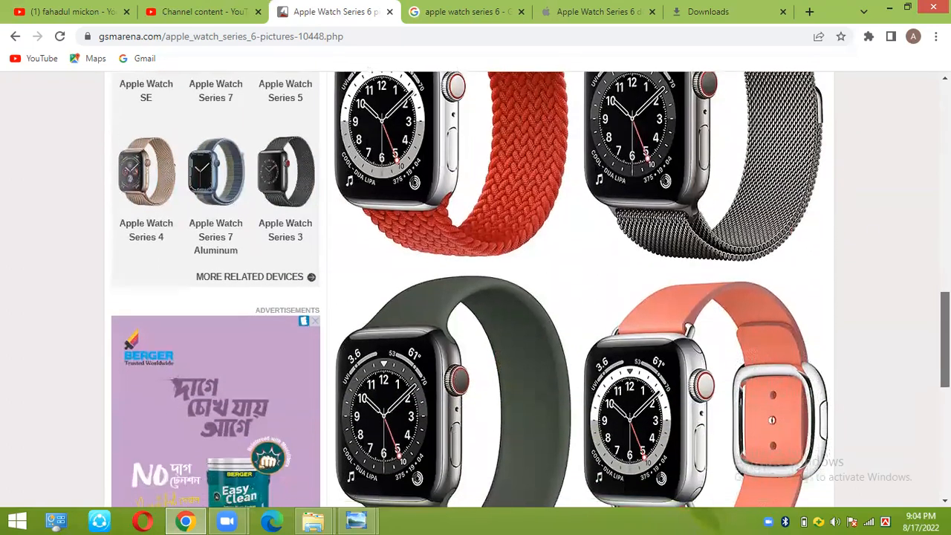
scroll("down", 3)
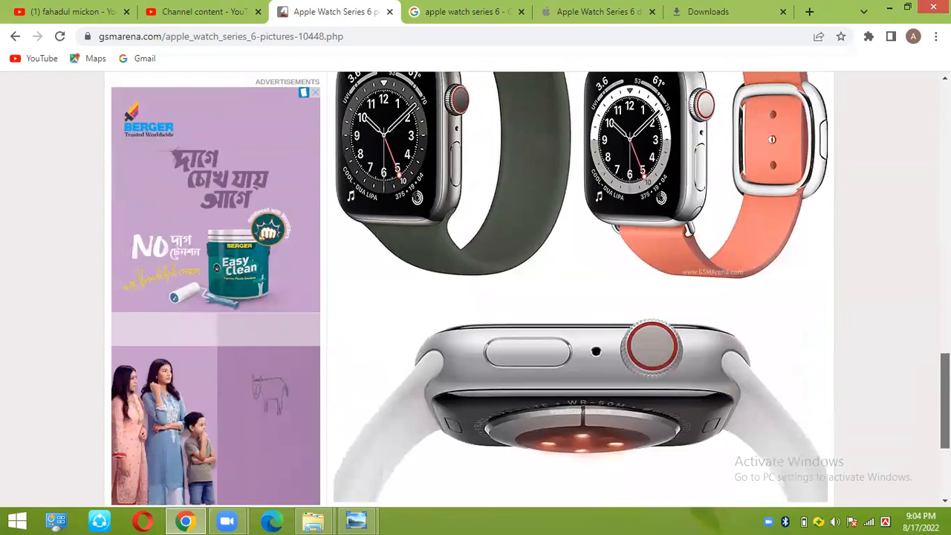
scroll("down", 3)
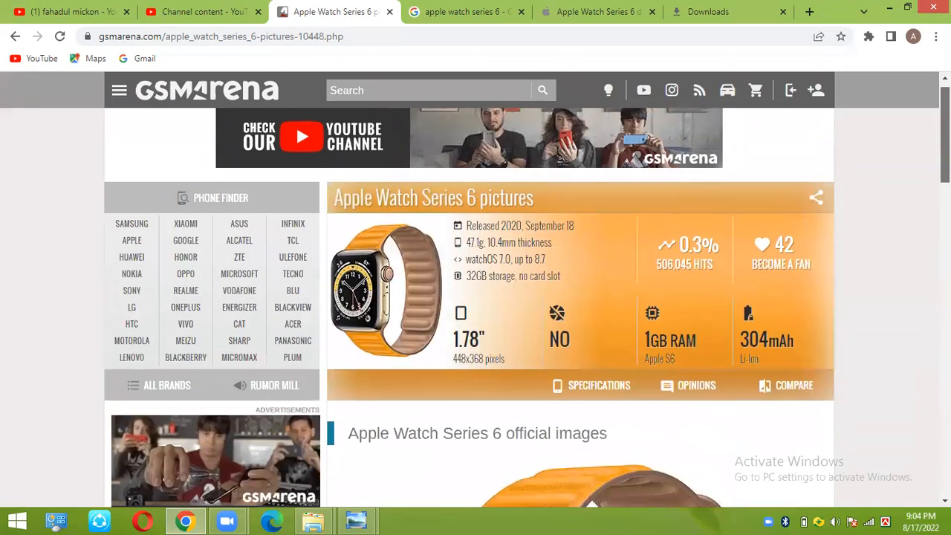
scroll("up", 3)
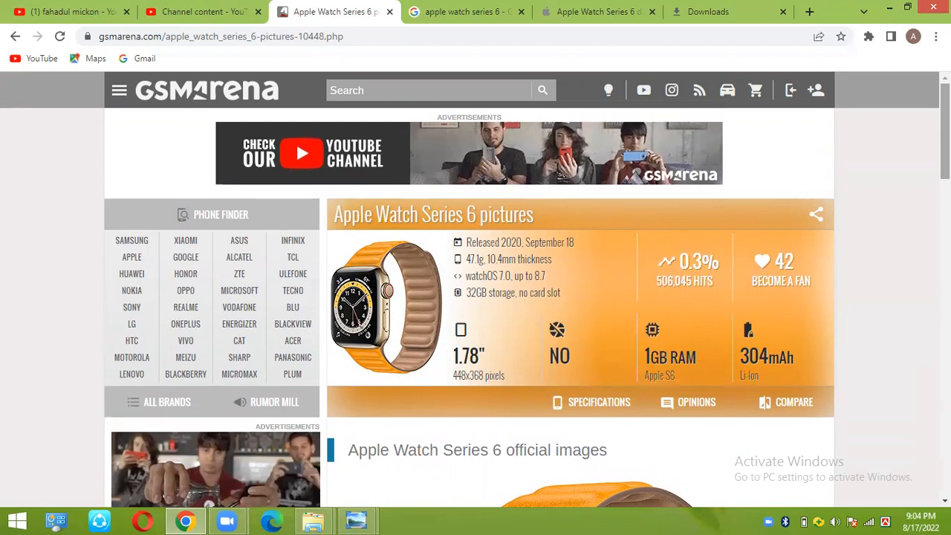
mouse_move(802, 6)
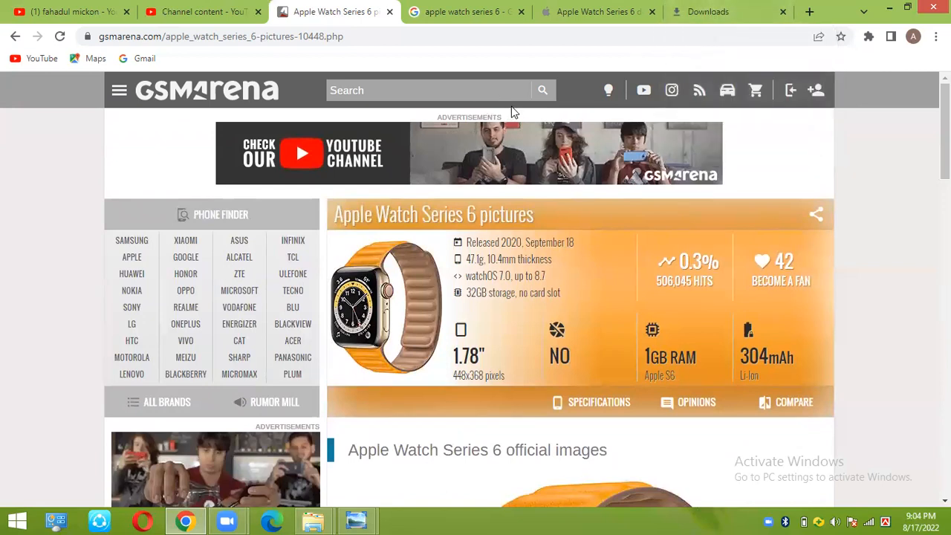
mouse_move(520, 33)
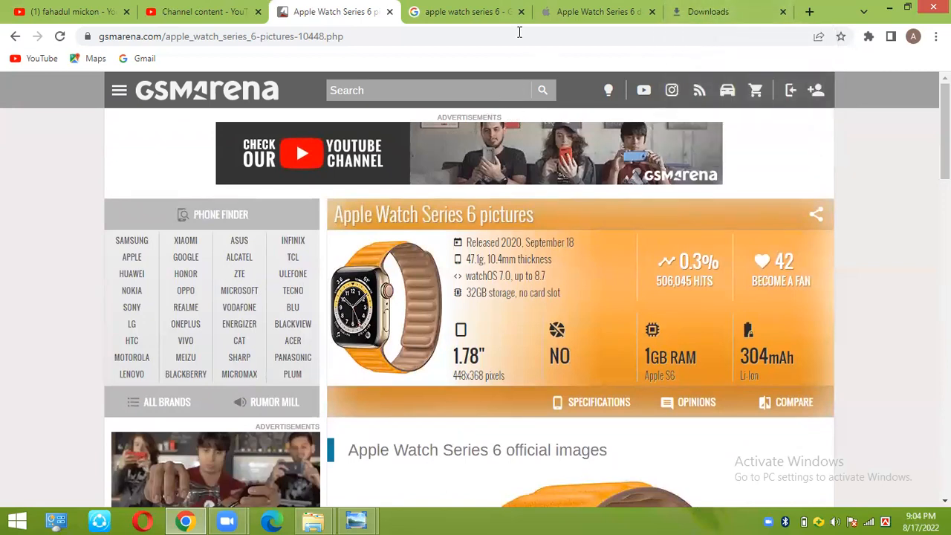